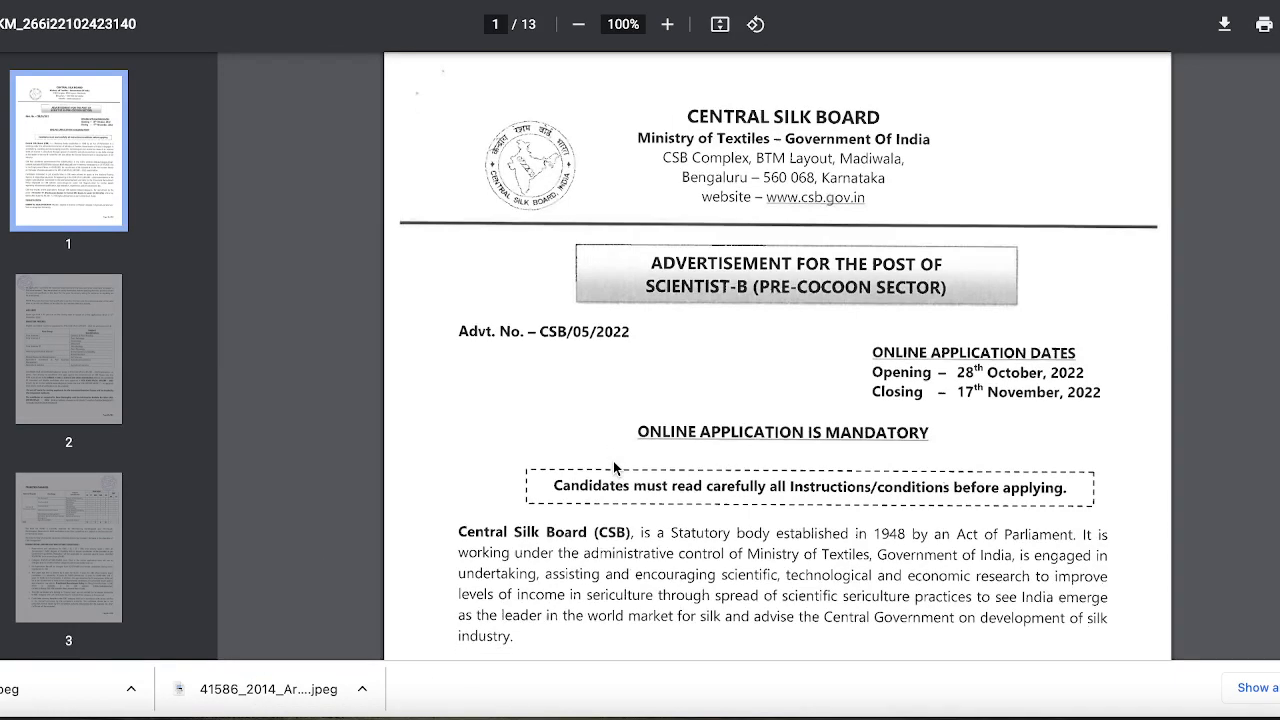
pyautogui.scroll(-3)
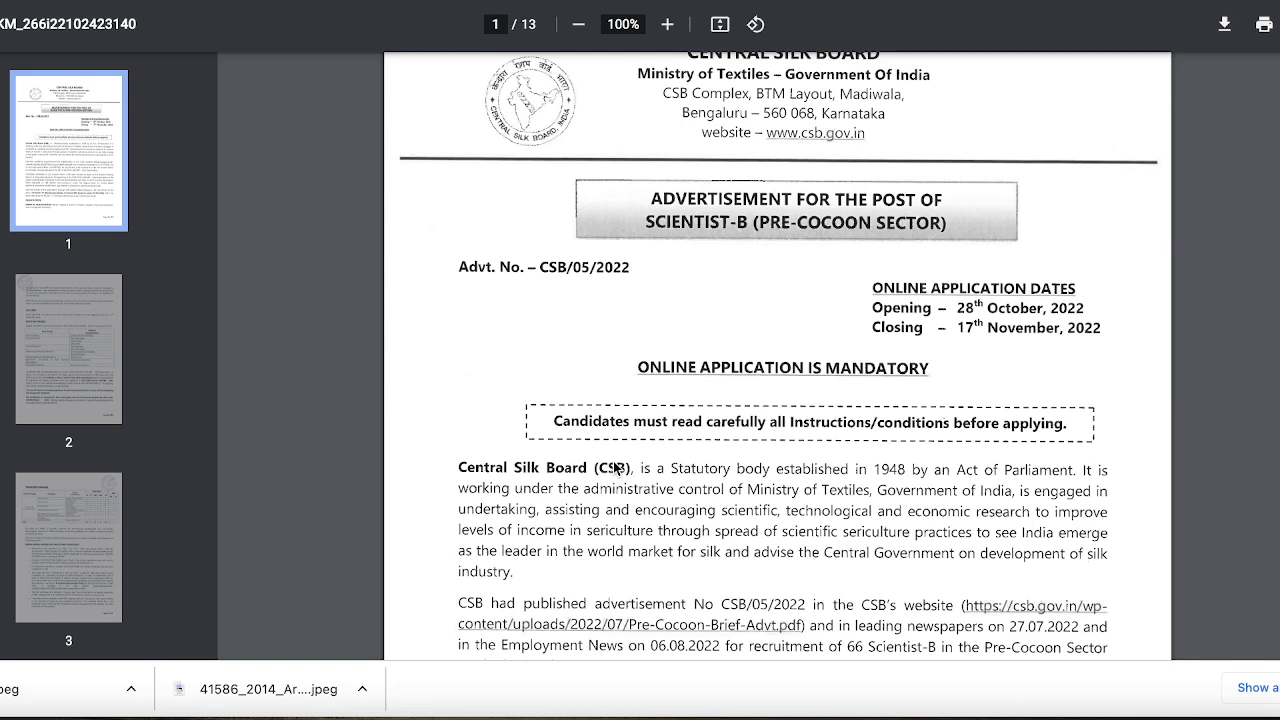
pyautogui.scroll(-3)
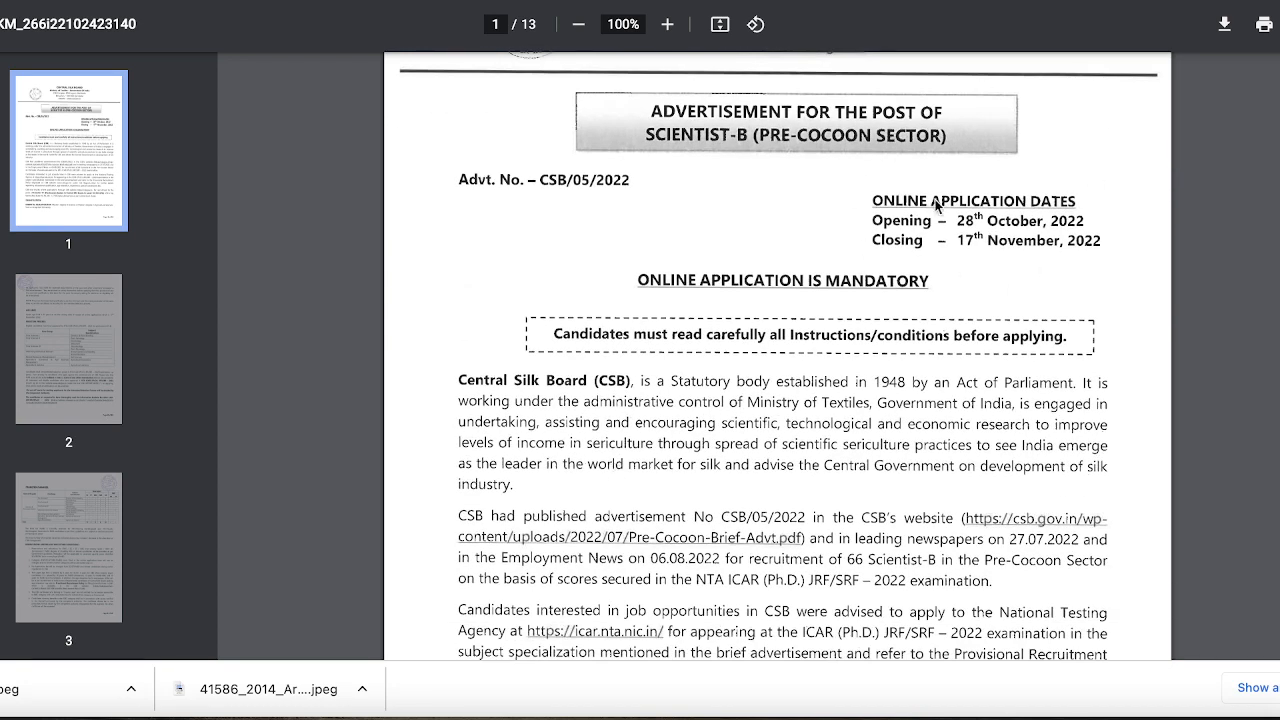
pyautogui.moveTo(962, 268)
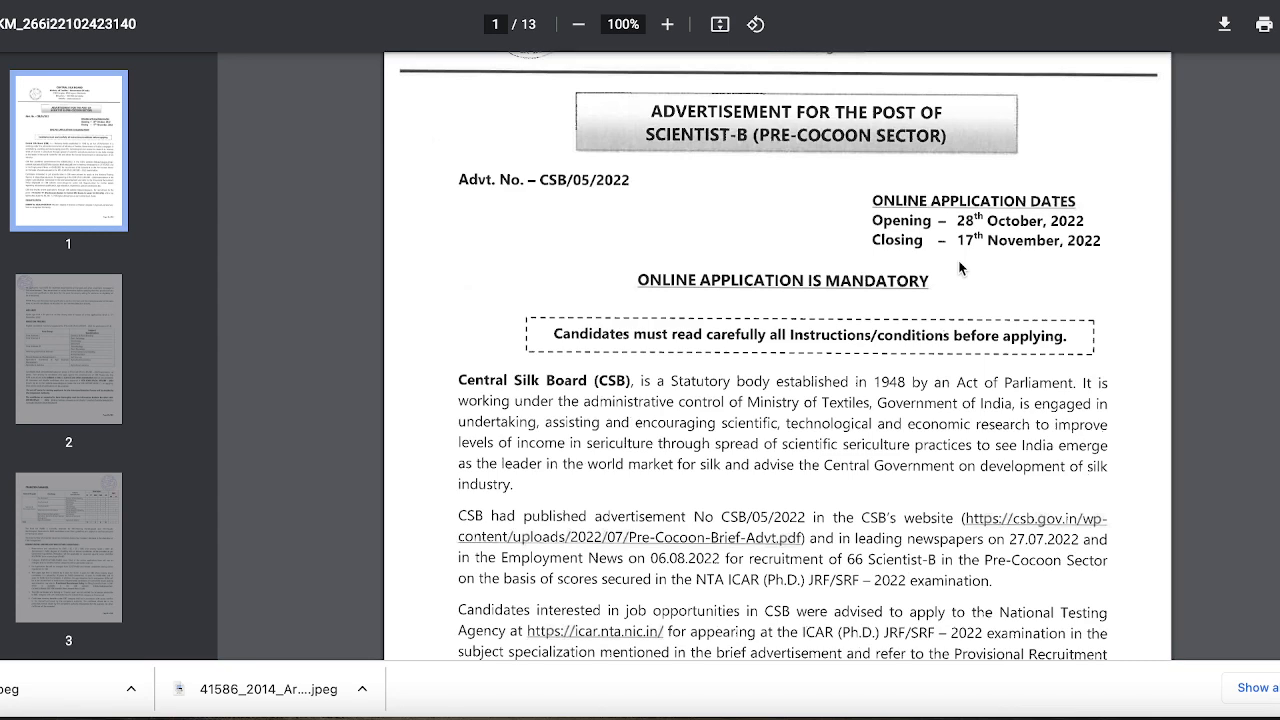
pyautogui.scroll(-3)
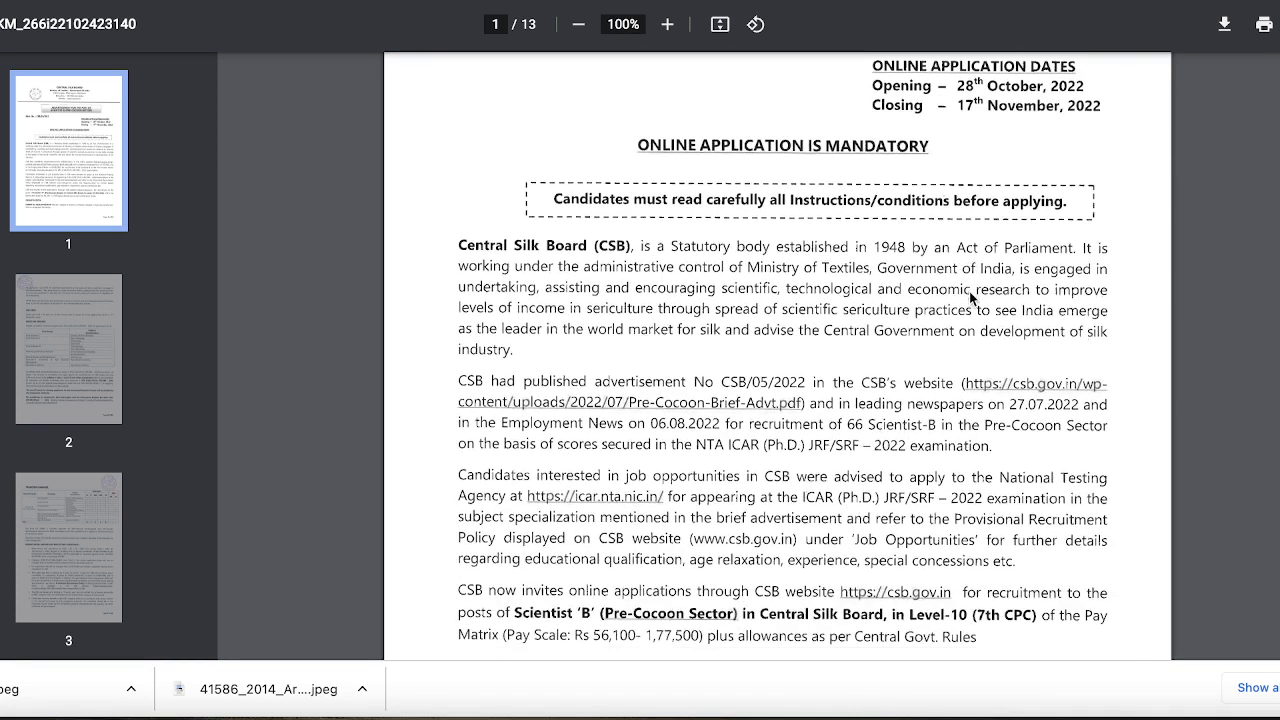
pyautogui.scroll(-3)
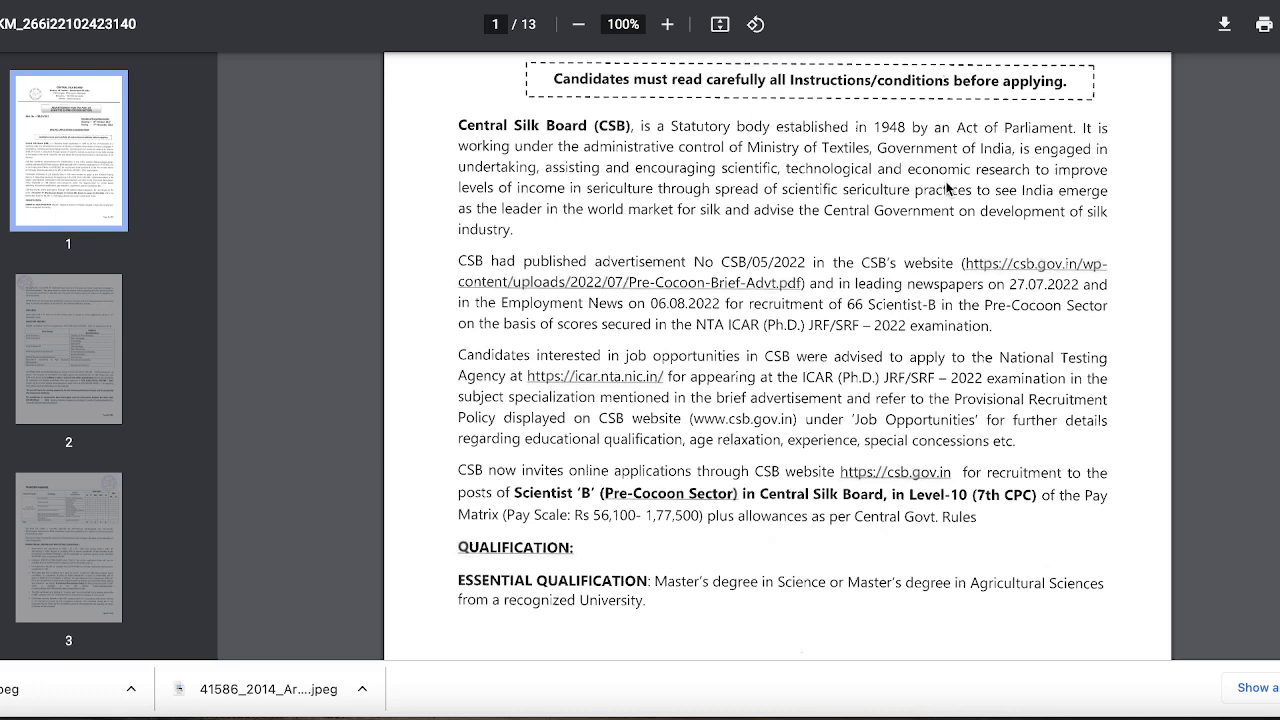
pyautogui.scroll(-3)
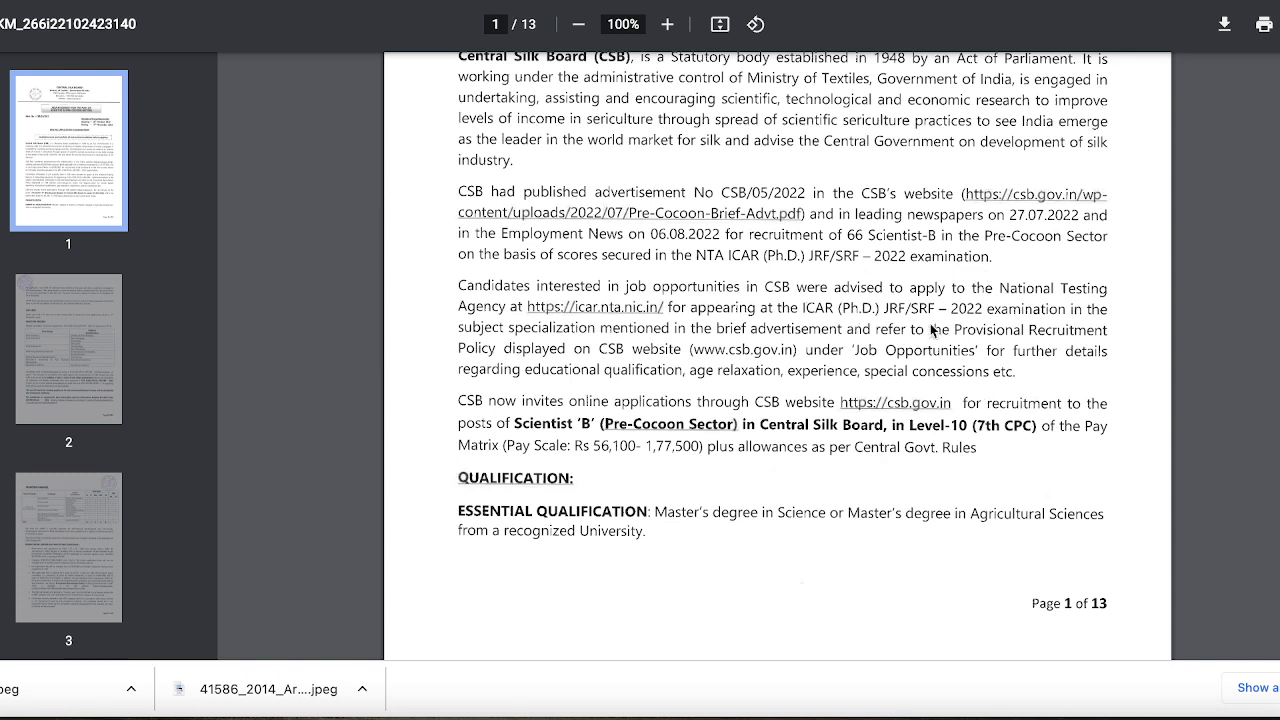
pyautogui.moveTo(485, 373)
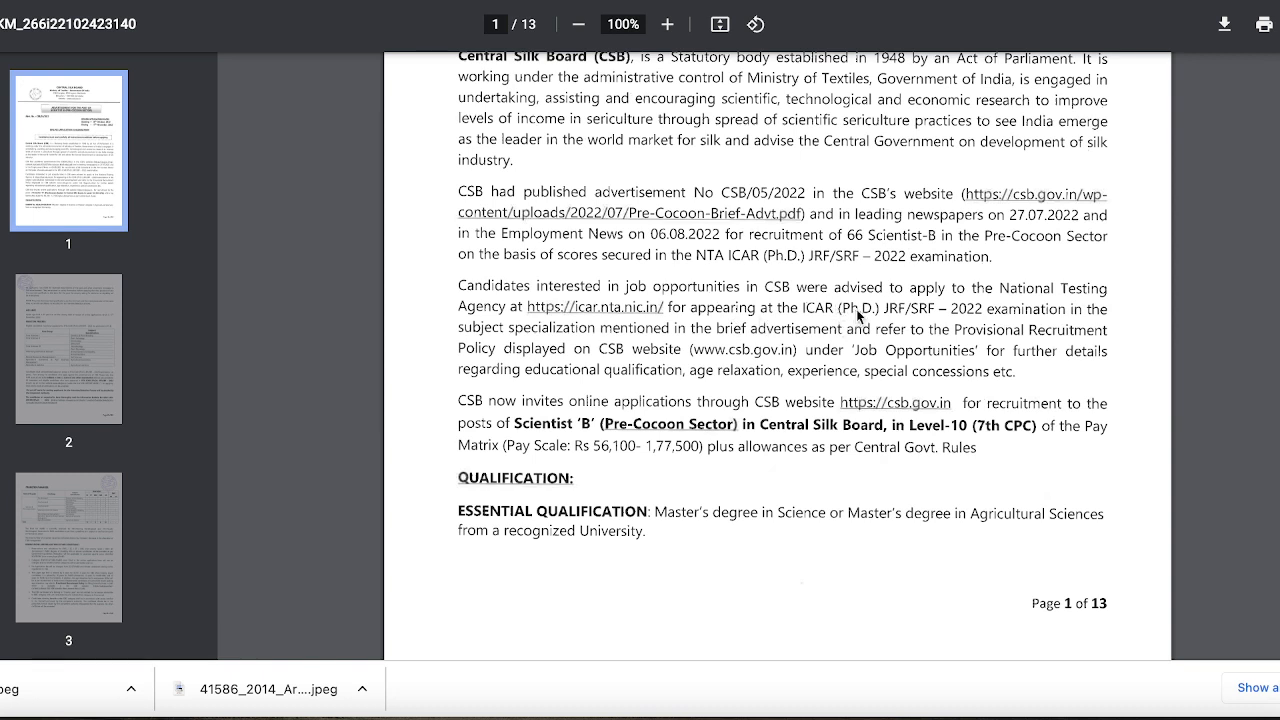
pyautogui.moveTo(470, 367)
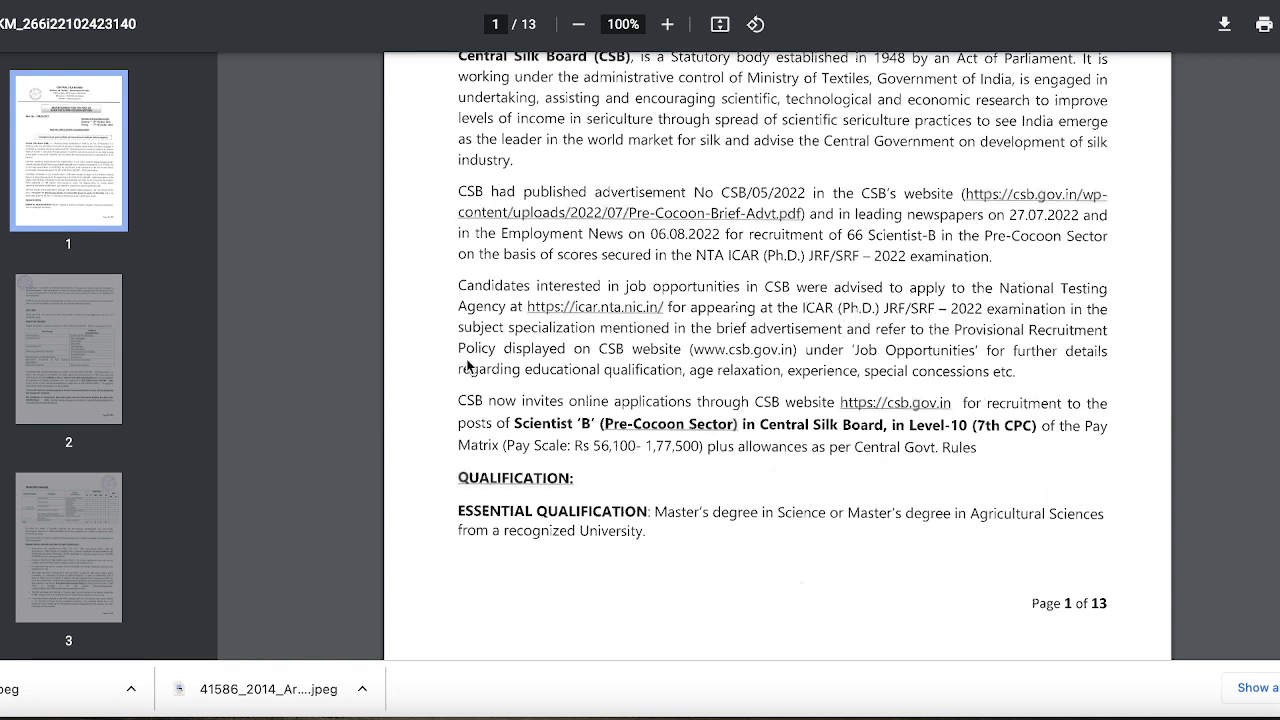
pyautogui.moveTo(738, 338)
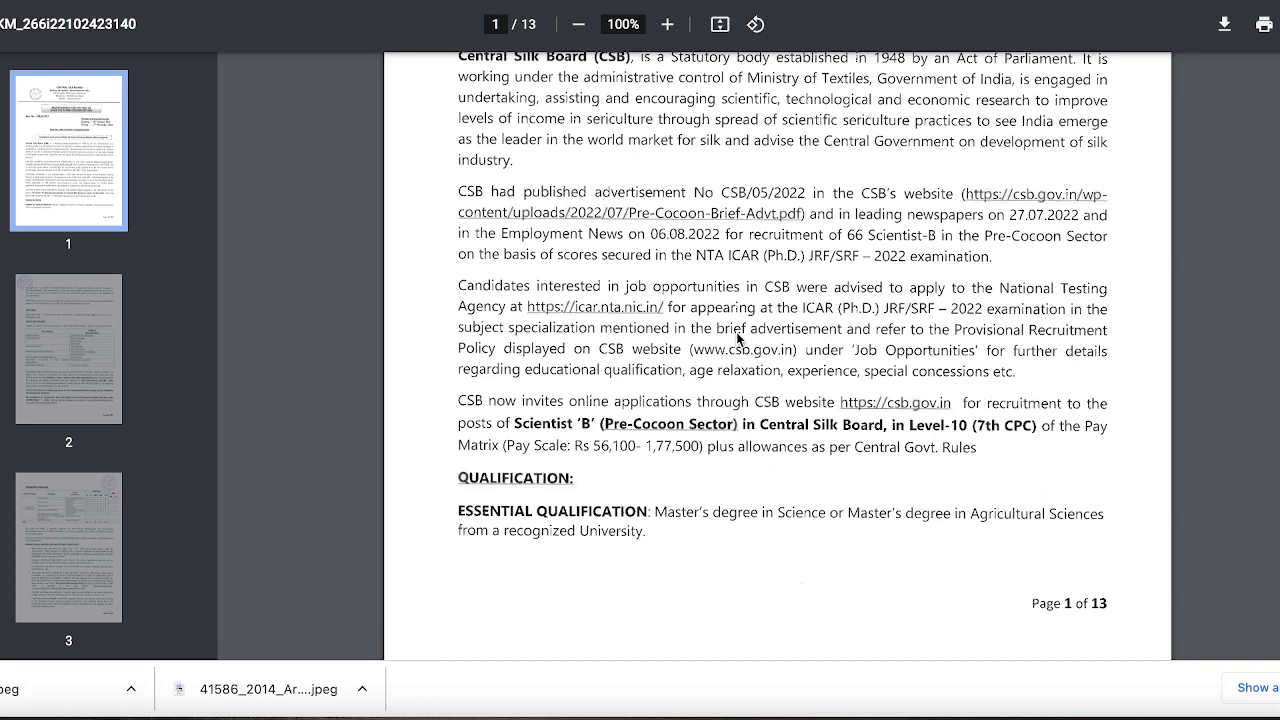
pyautogui.scroll(-3)
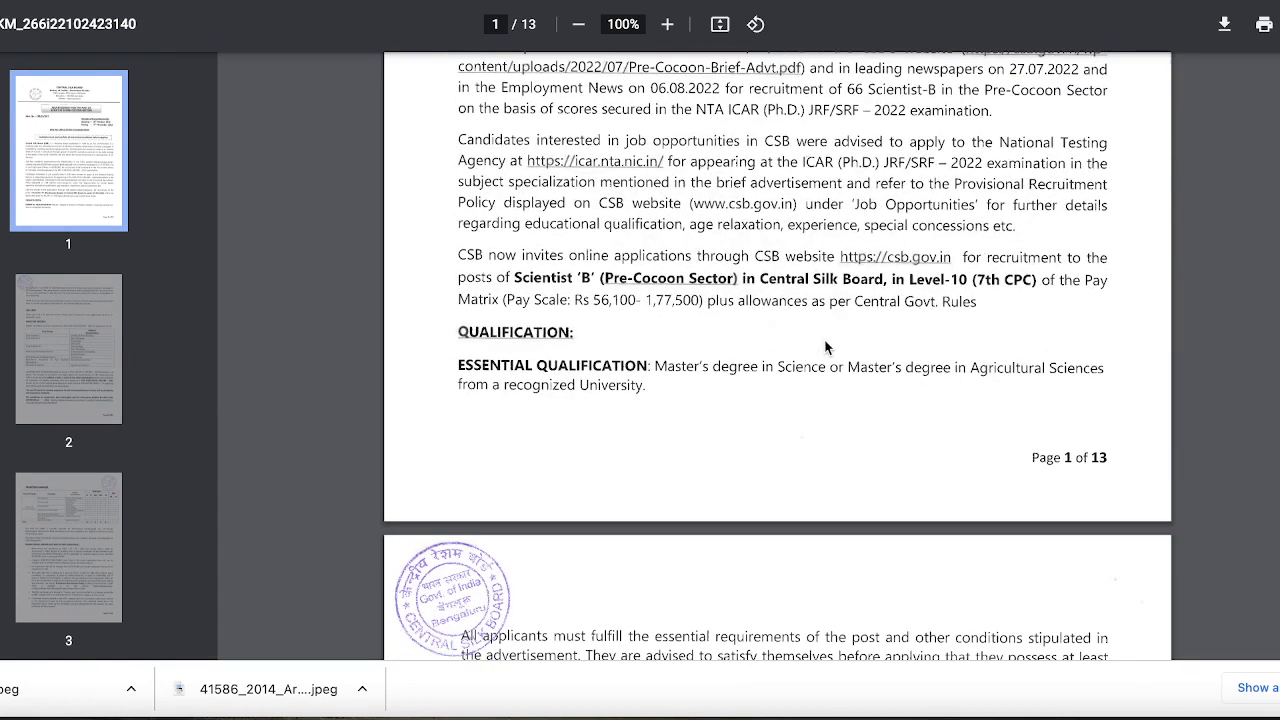
pyautogui.scroll(-3)
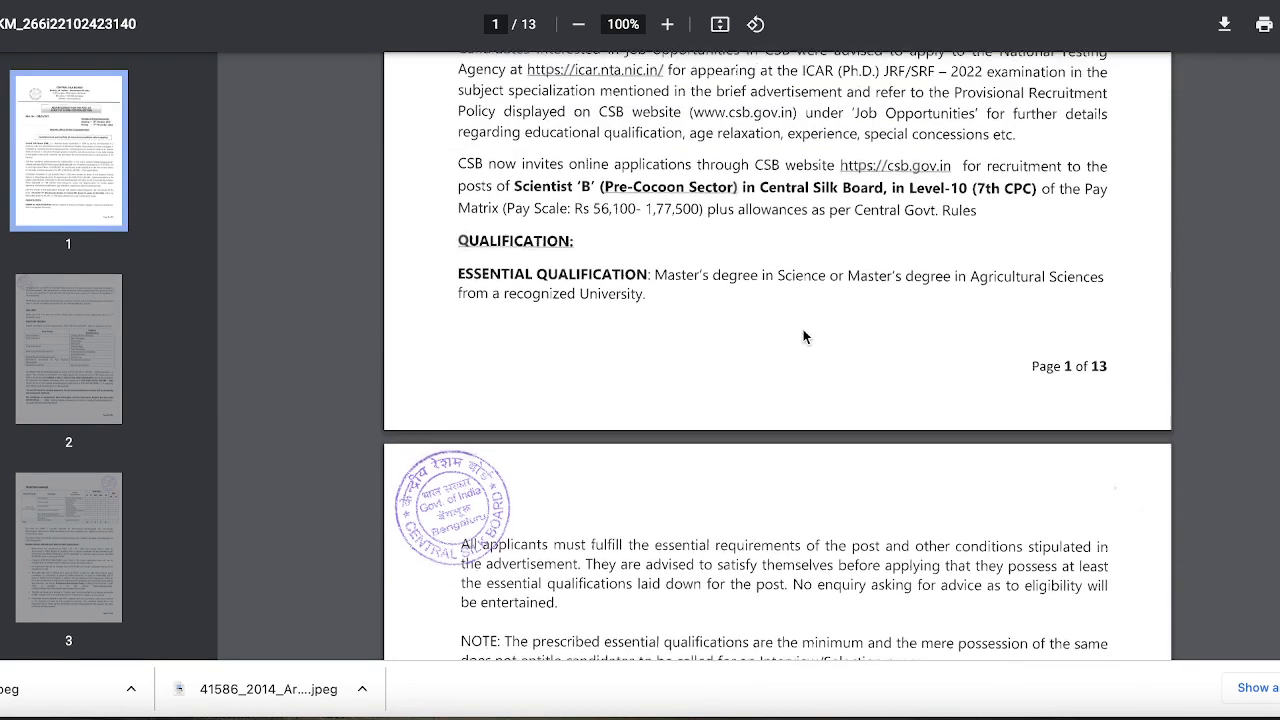
pyautogui.scroll(-3)
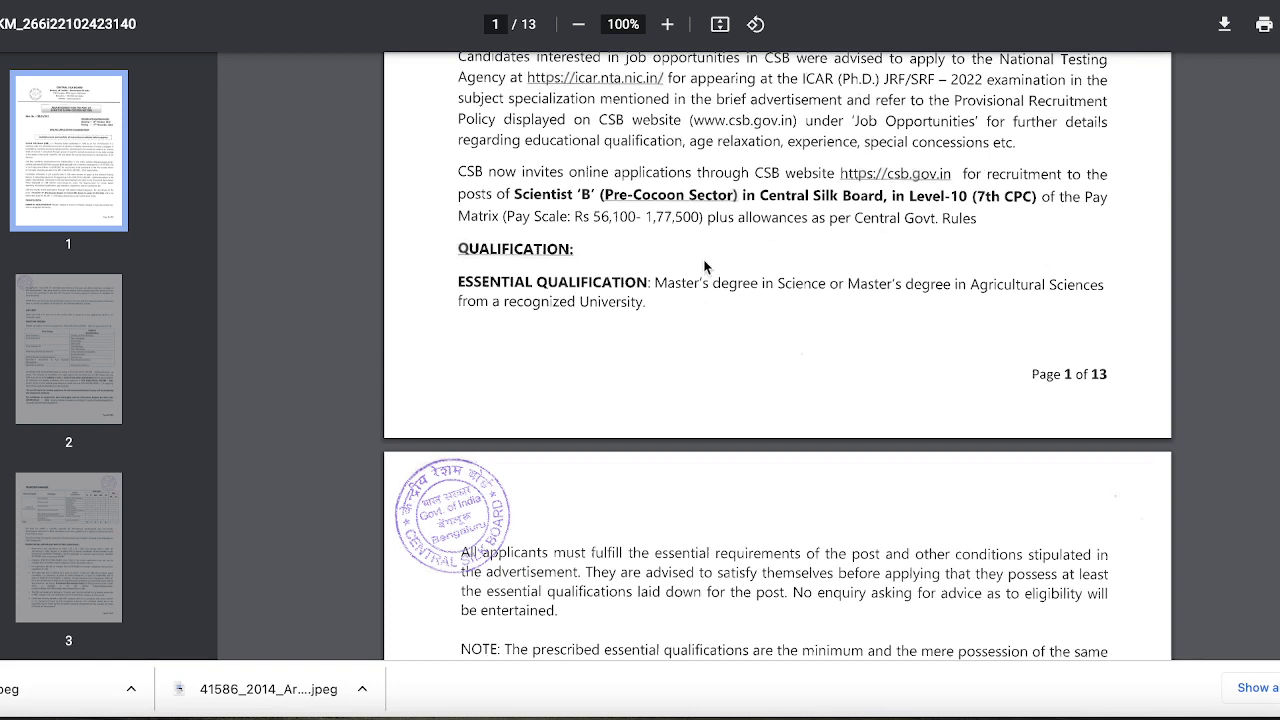
pyautogui.moveTo(738, 224)
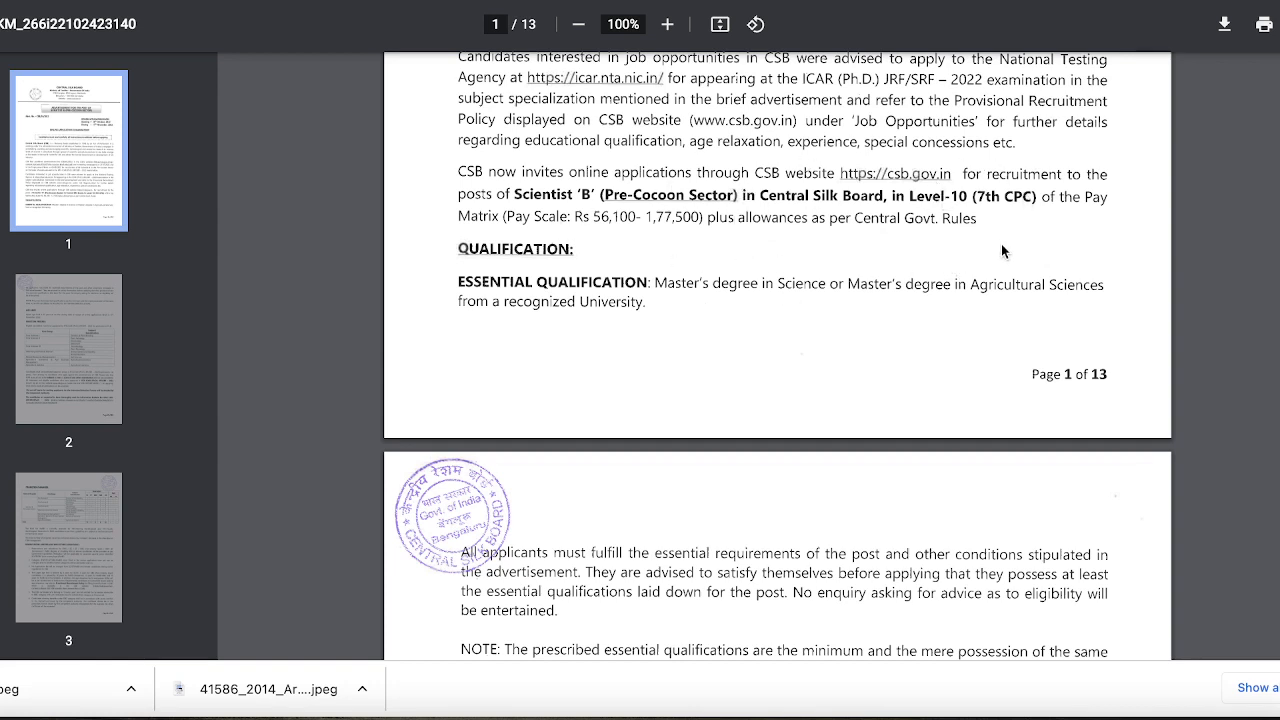
pyautogui.moveTo(1018, 184)
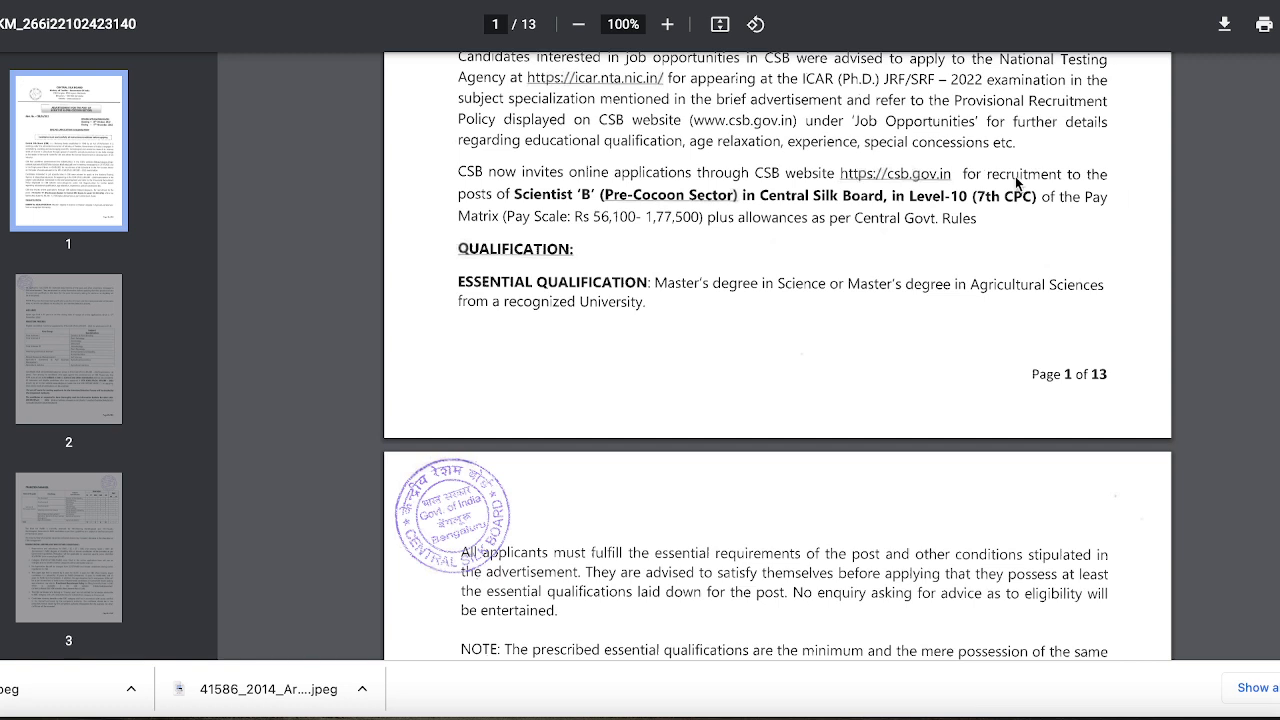
pyautogui.moveTo(620, 240)
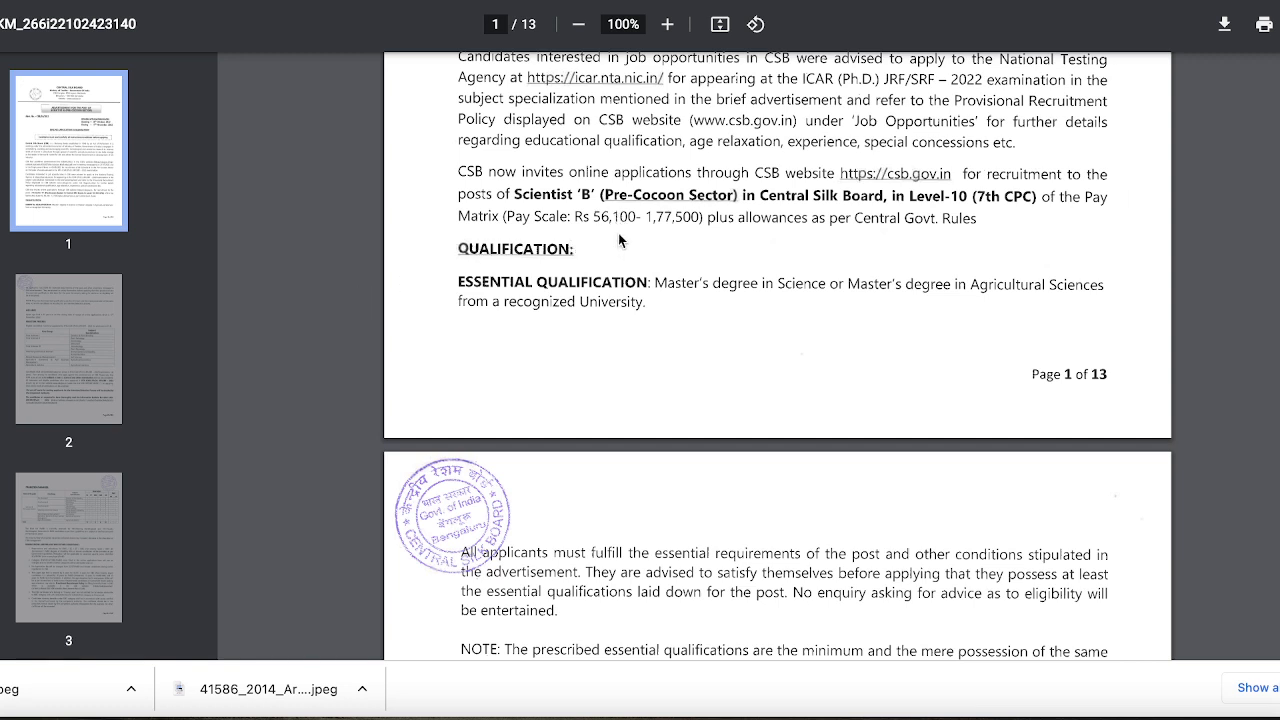
pyautogui.moveTo(685, 253)
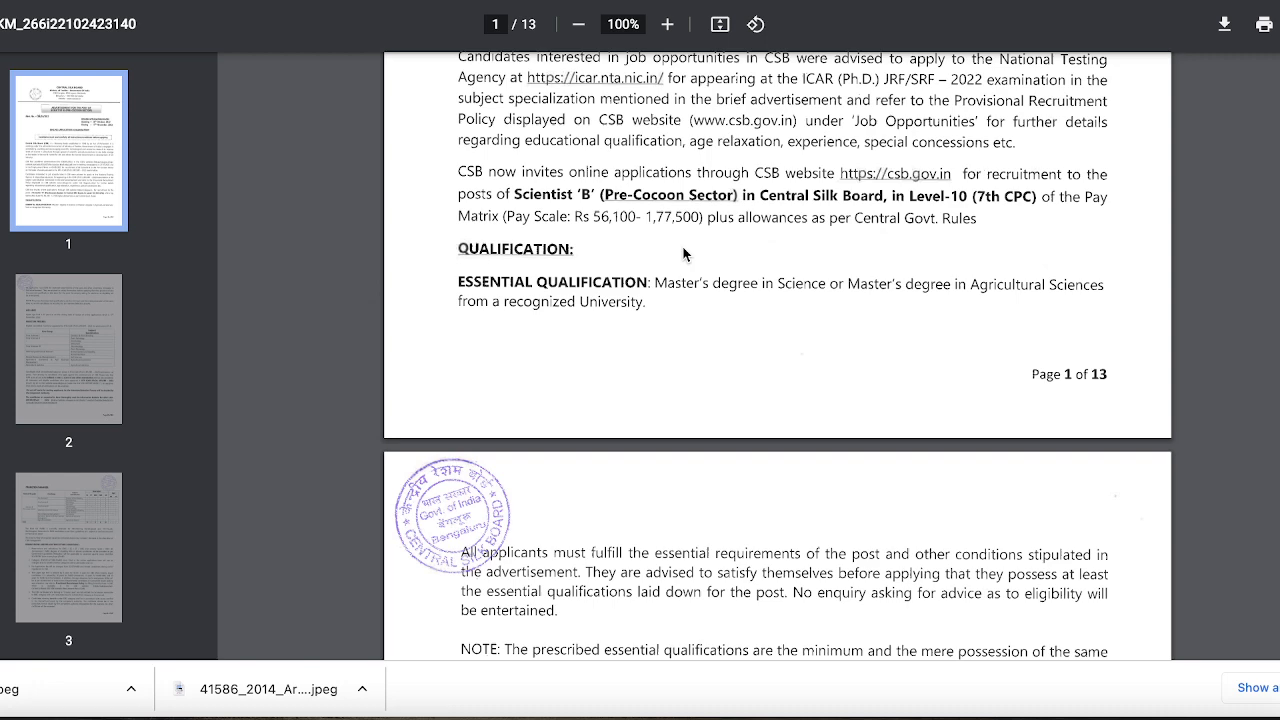
pyautogui.moveTo(830, 283)
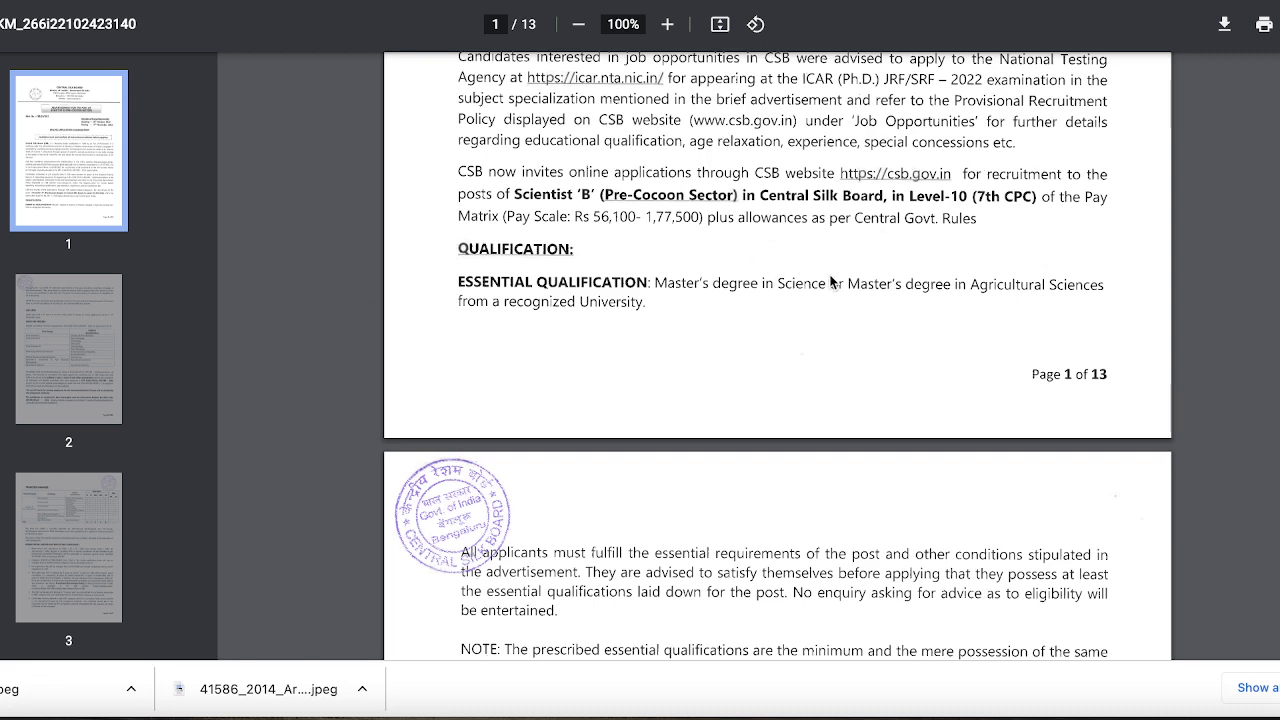
pyautogui.scroll(-3)
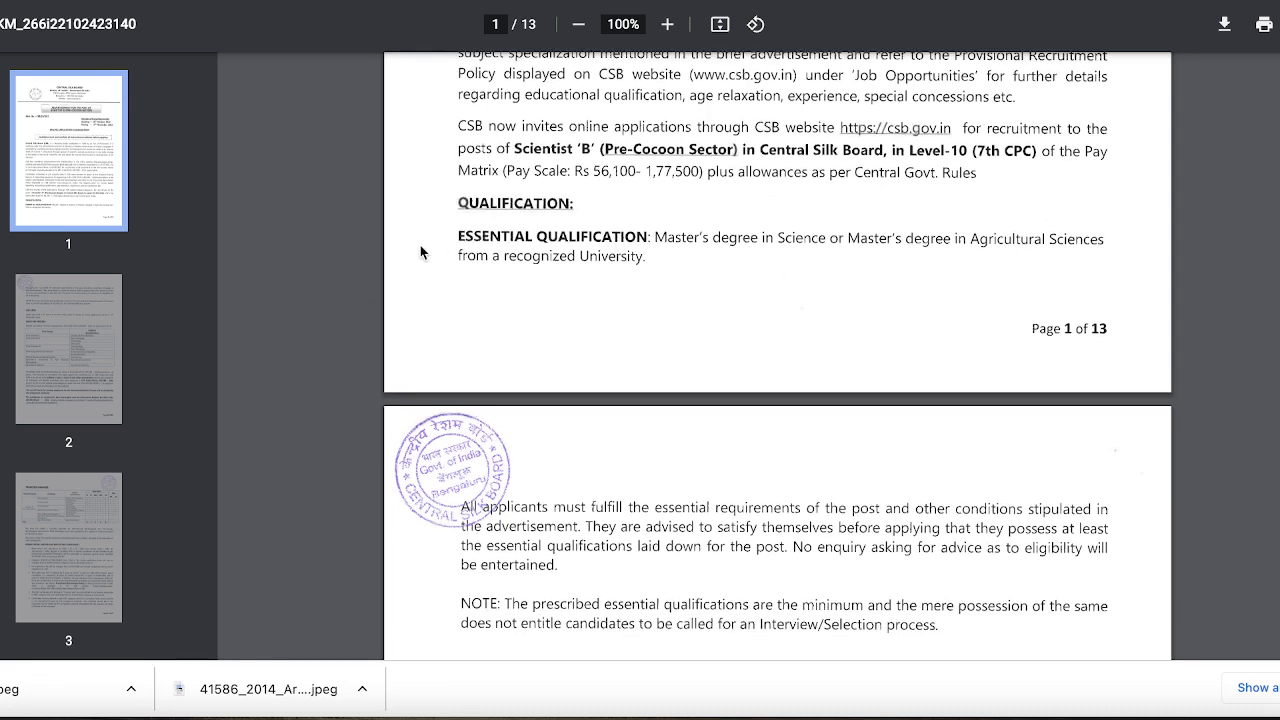
pyautogui.scroll(-3)
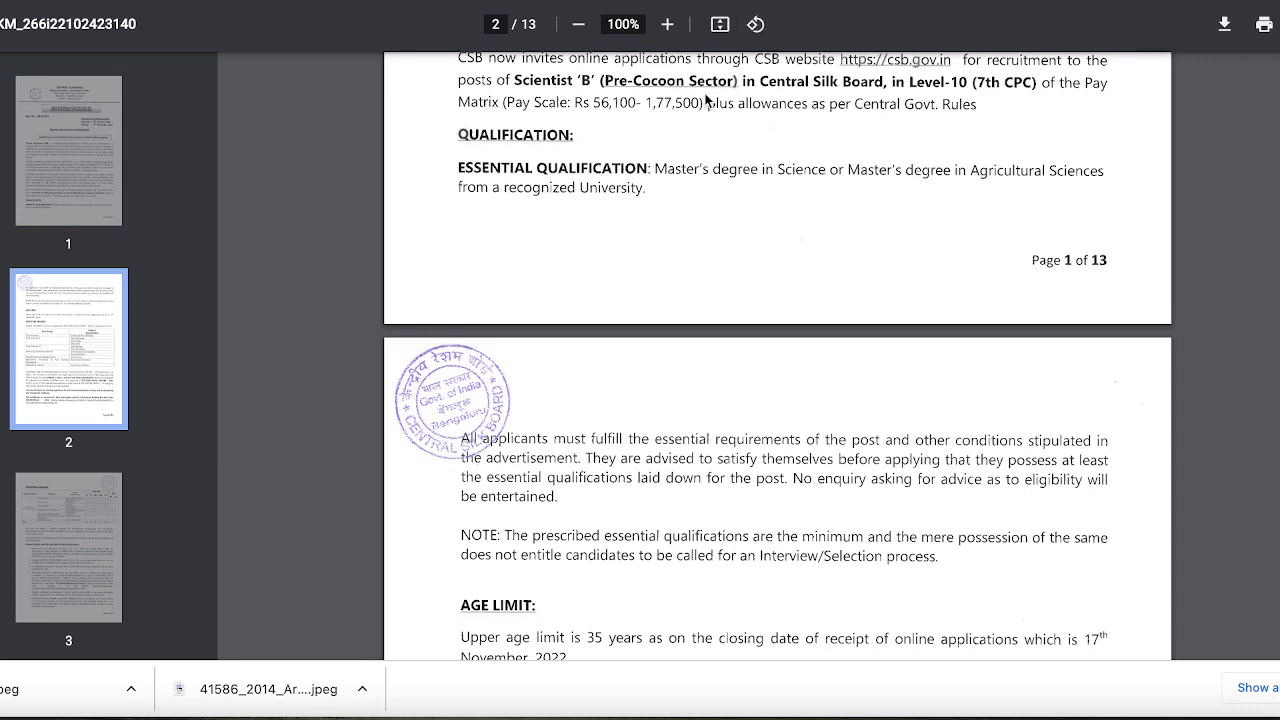
pyautogui.moveTo(1037, 199)
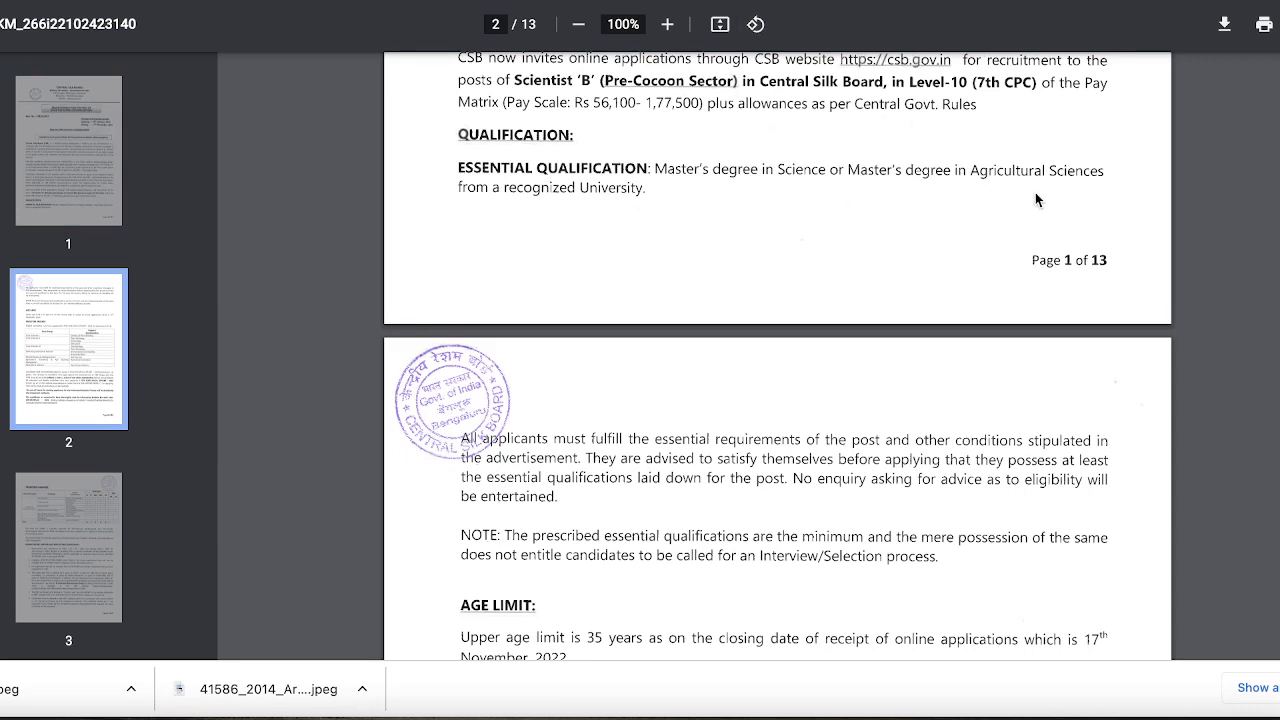
pyautogui.scroll(-3)
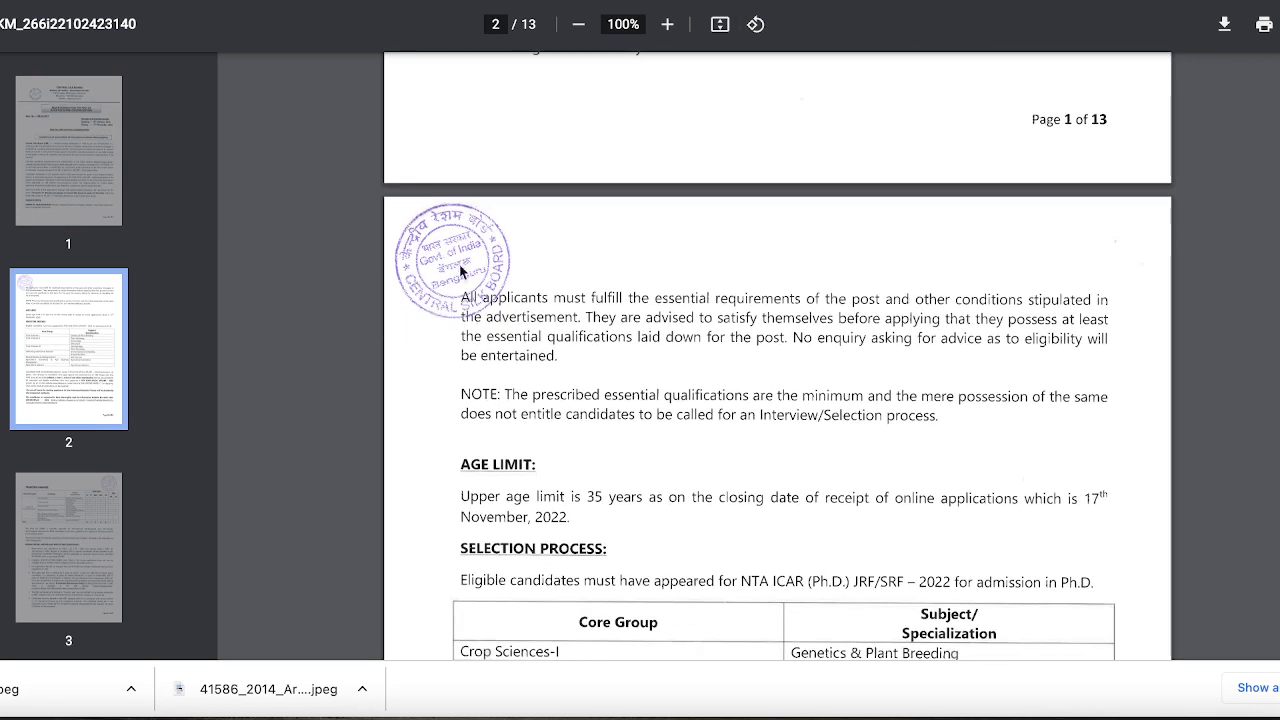
pyautogui.moveTo(678, 302)
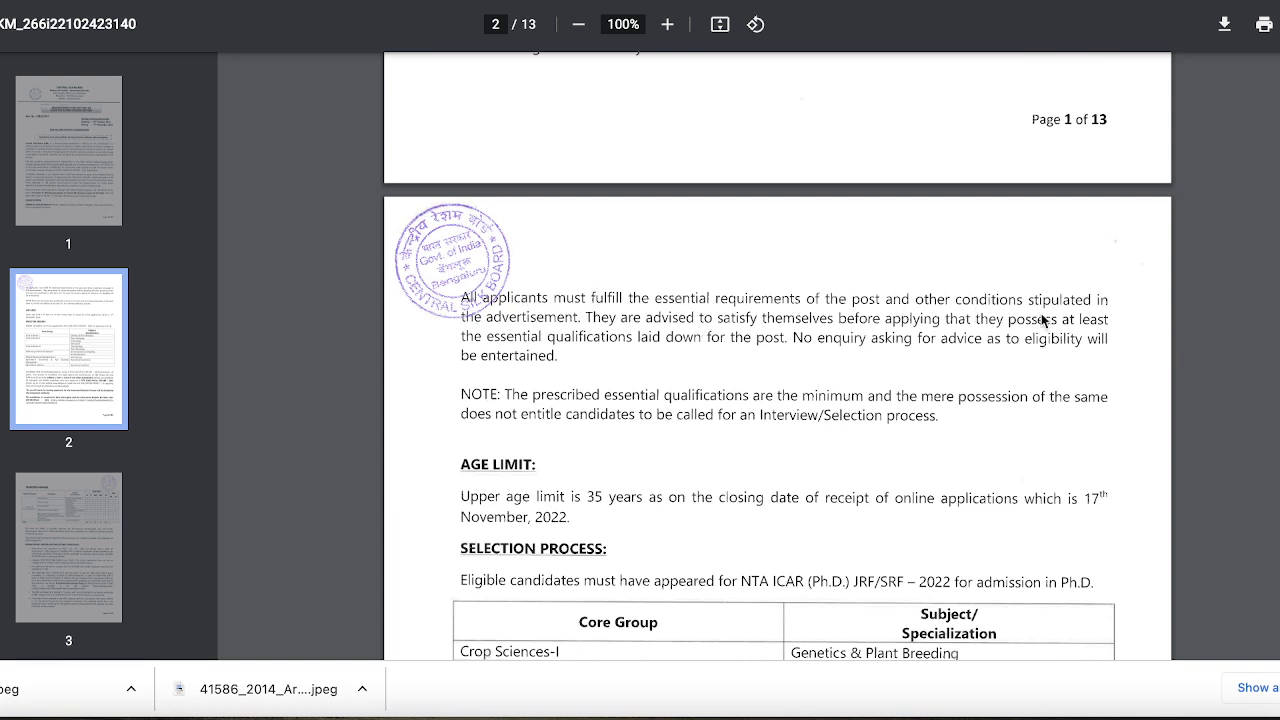
pyautogui.scroll(-3)
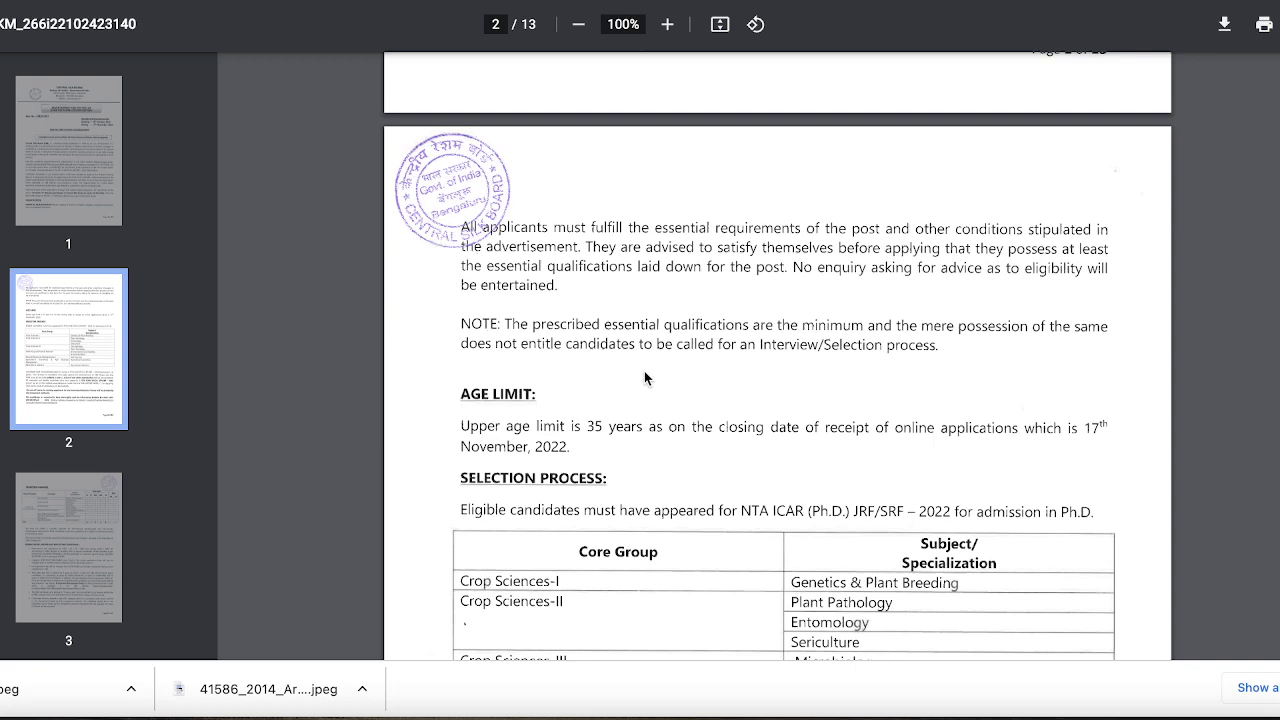
pyautogui.moveTo(865, 231)
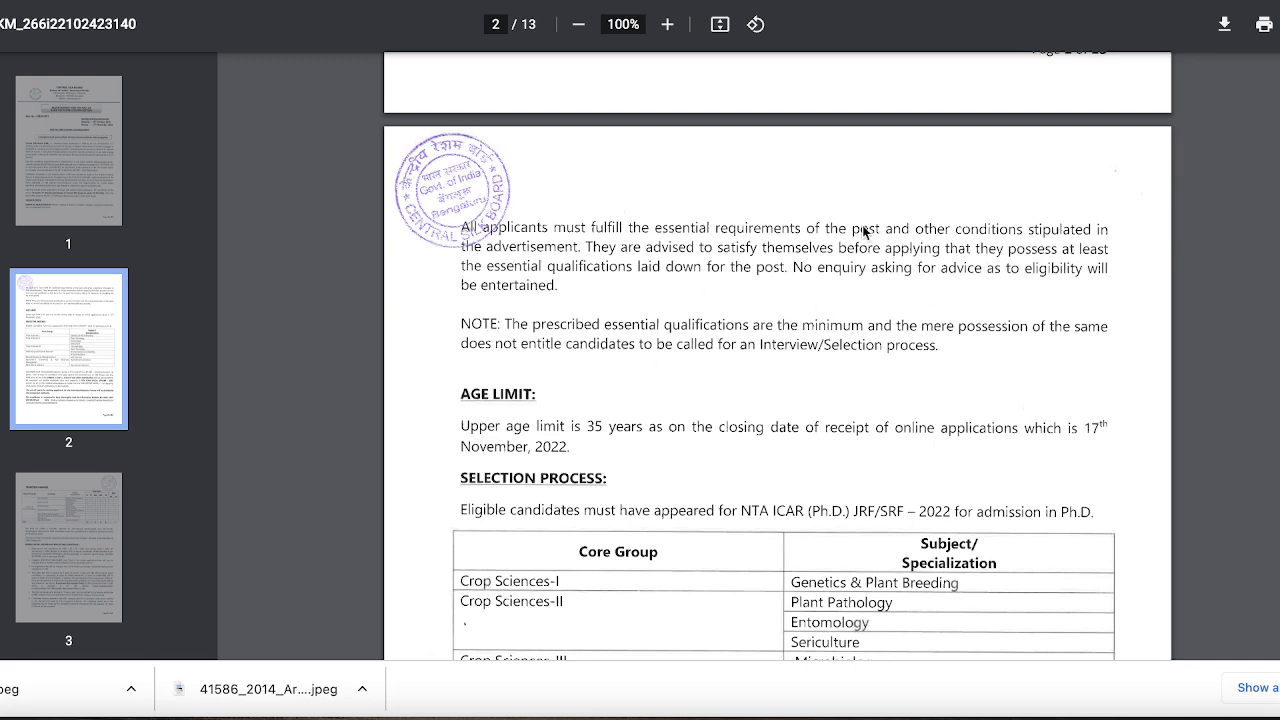
pyautogui.scroll(-3)
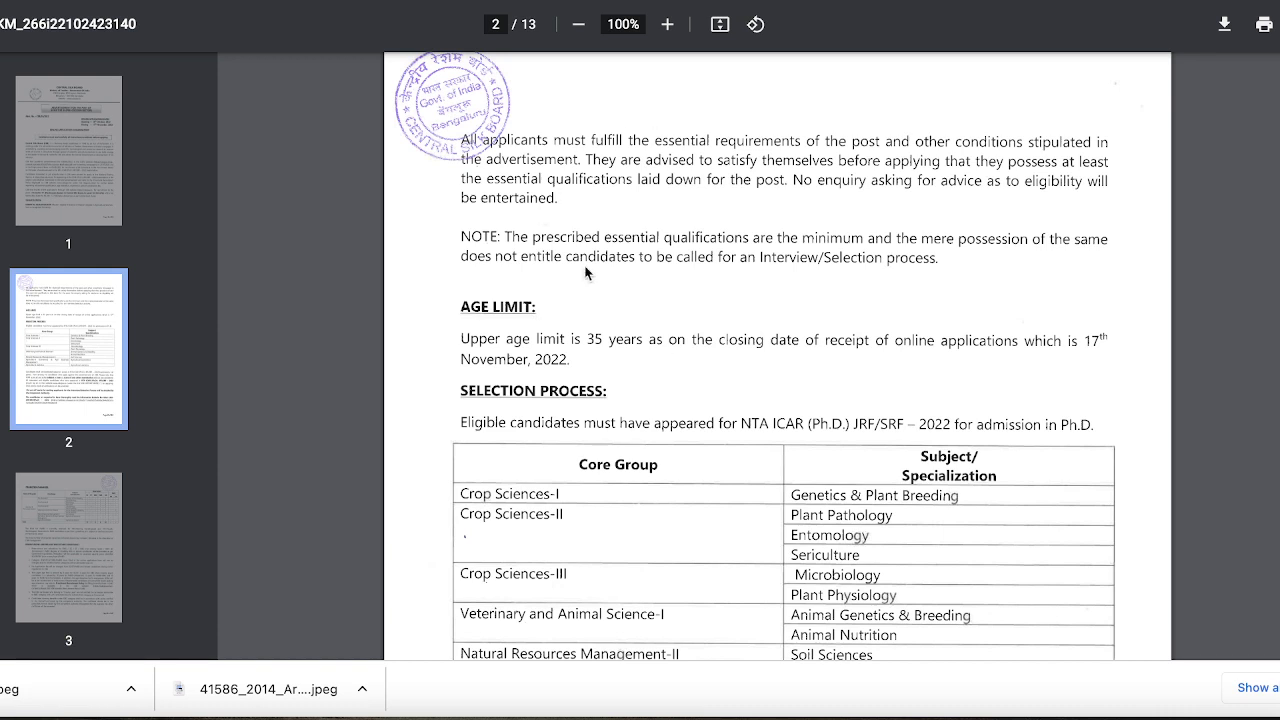
pyautogui.moveTo(852, 275)
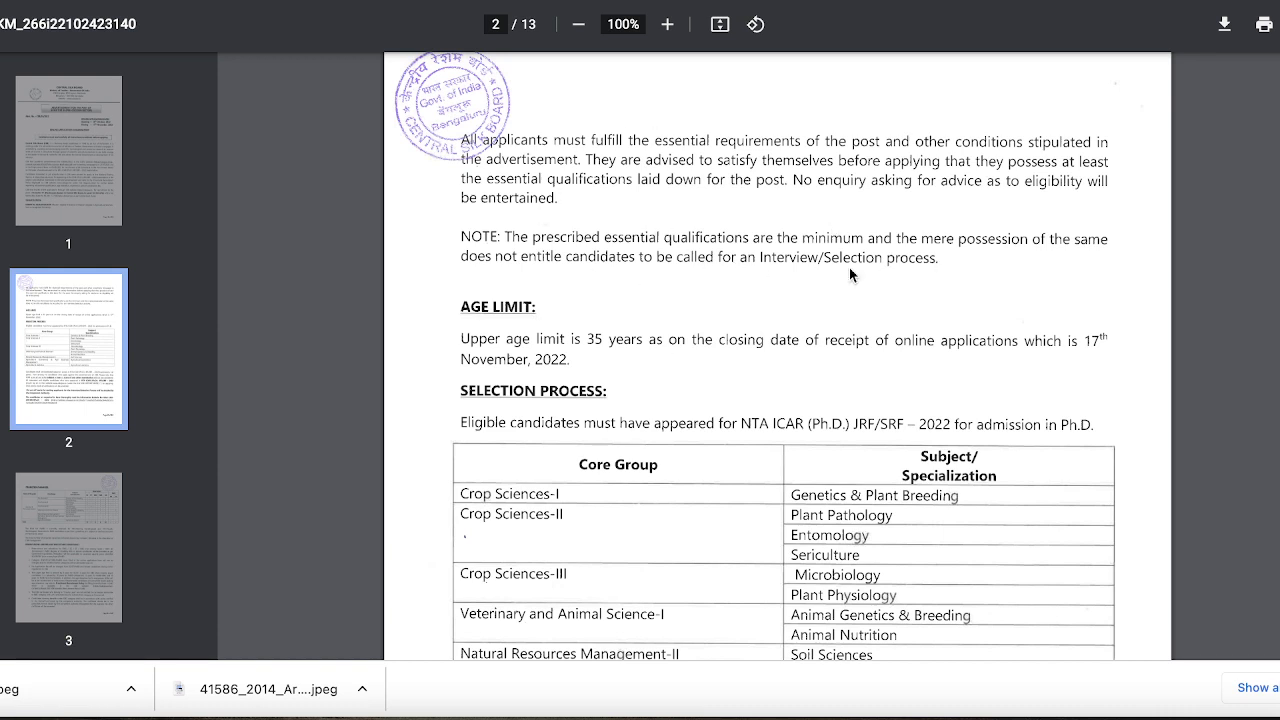
pyautogui.moveTo(1092, 315)
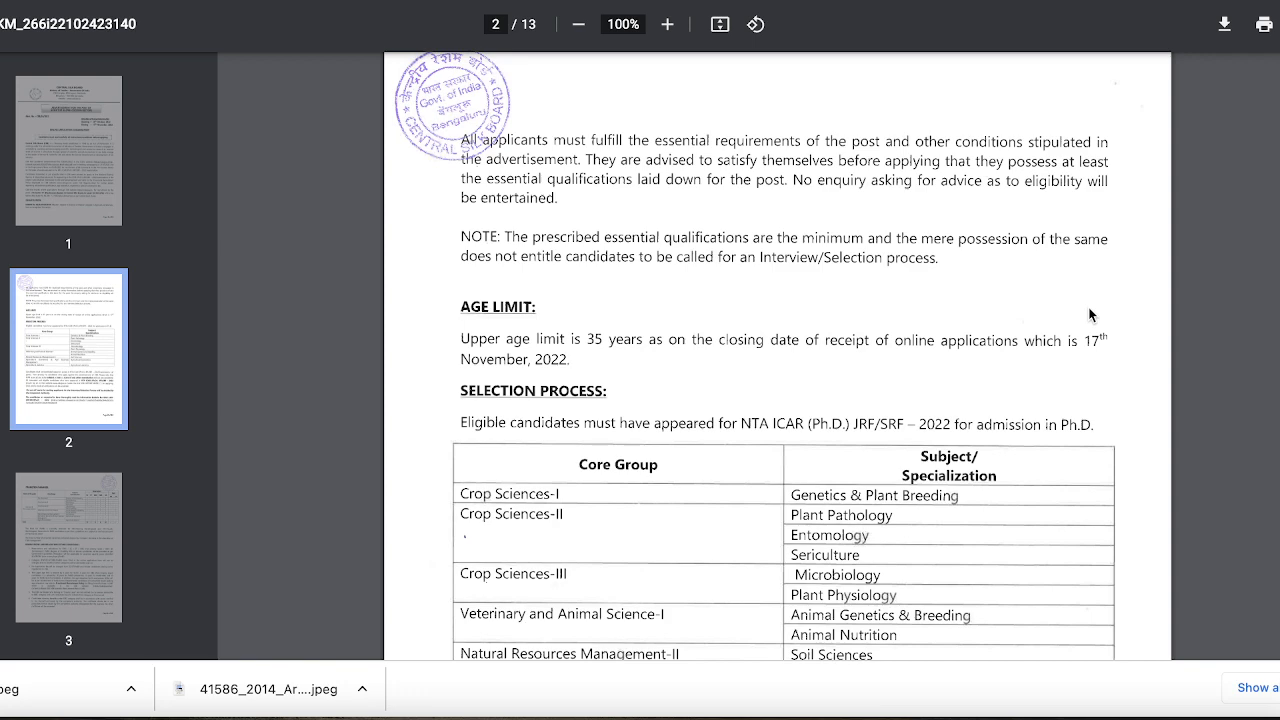
pyautogui.scroll(-3)
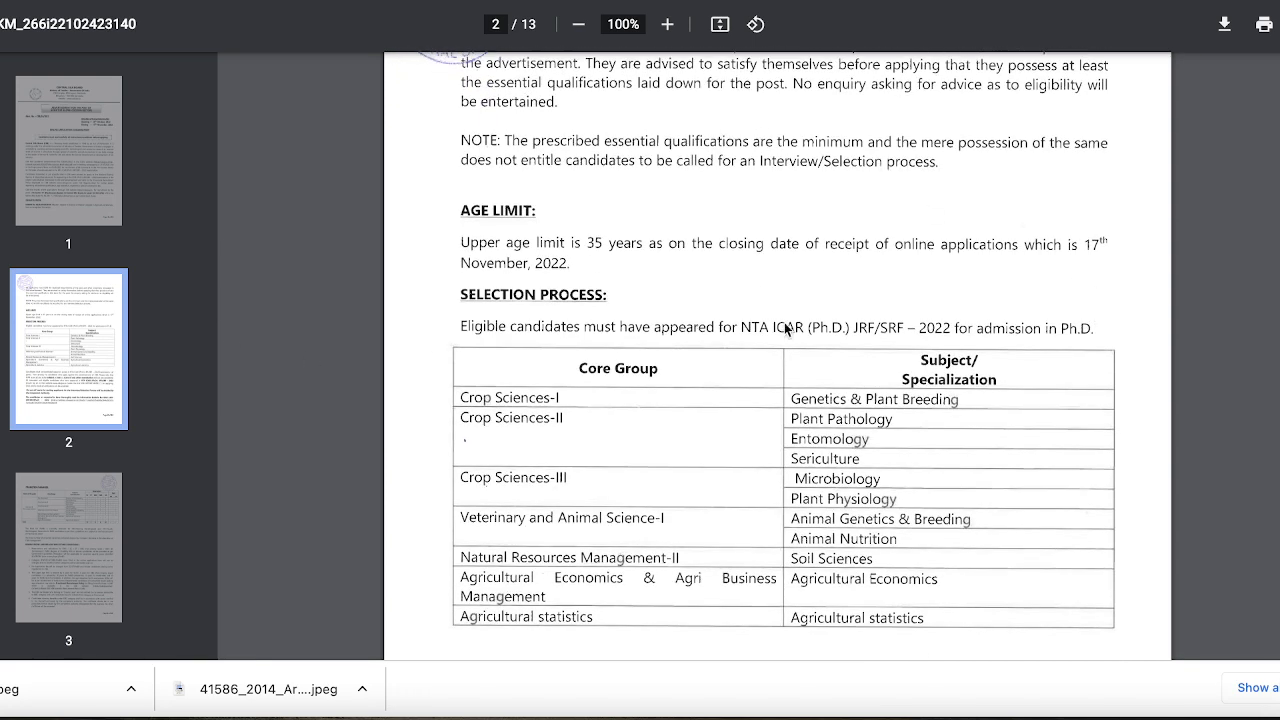
pyautogui.moveTo(930, 327)
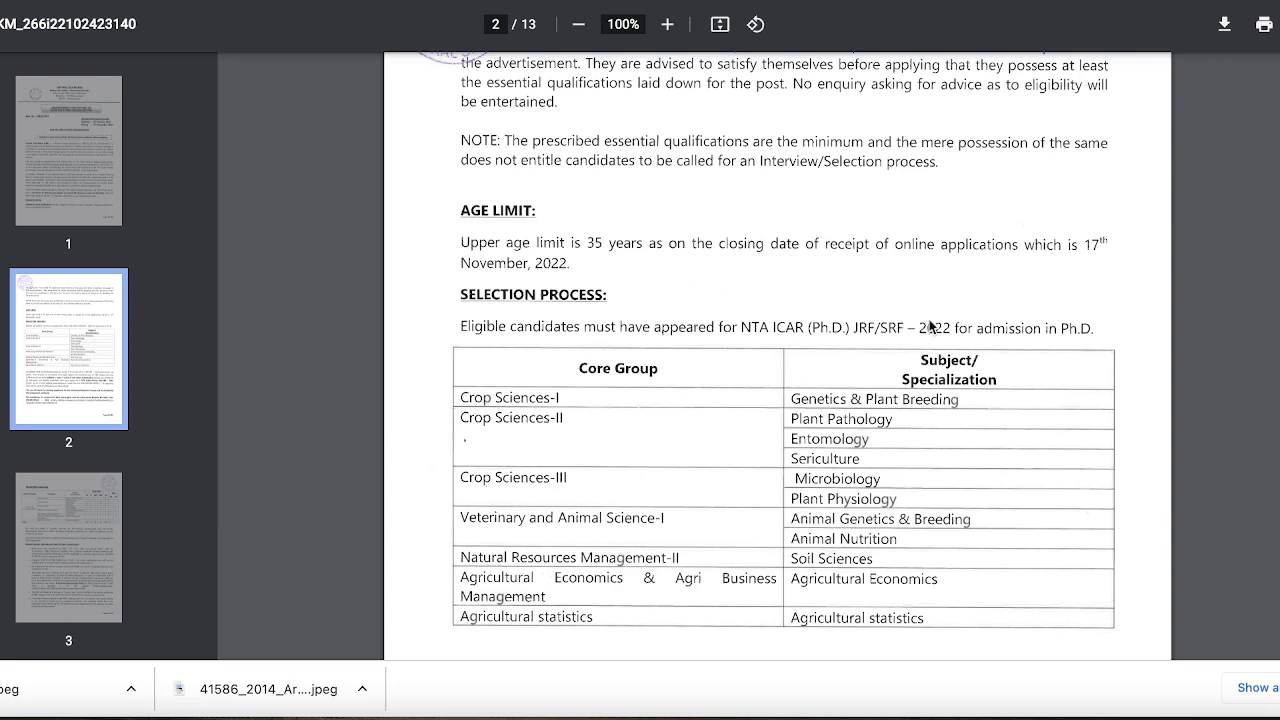
pyautogui.scroll(-3)
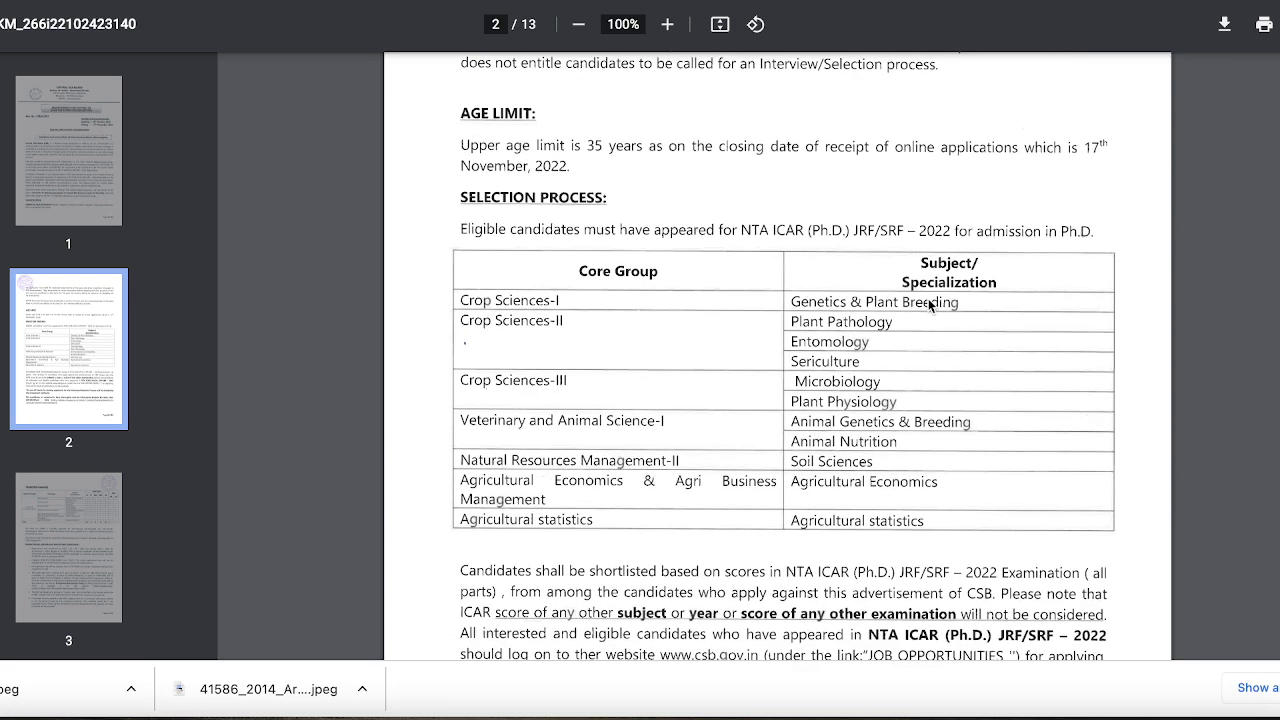
pyautogui.moveTo(648, 274)
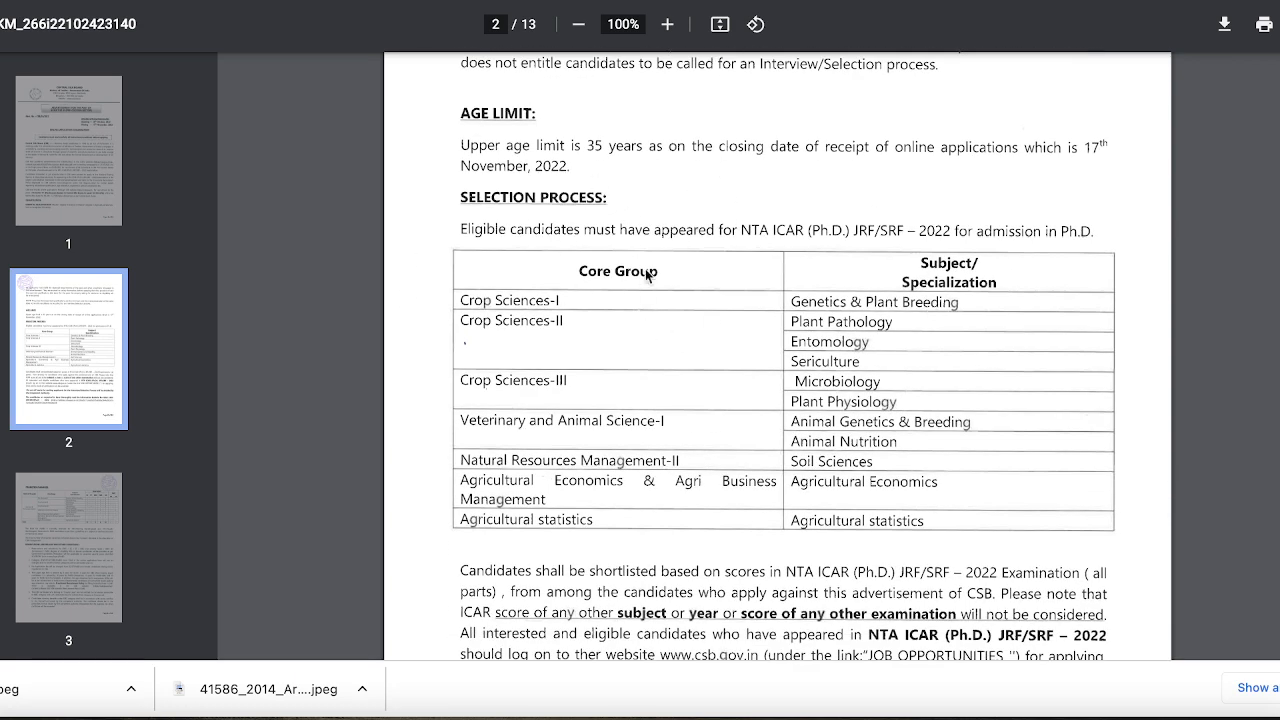
pyautogui.moveTo(657, 252)
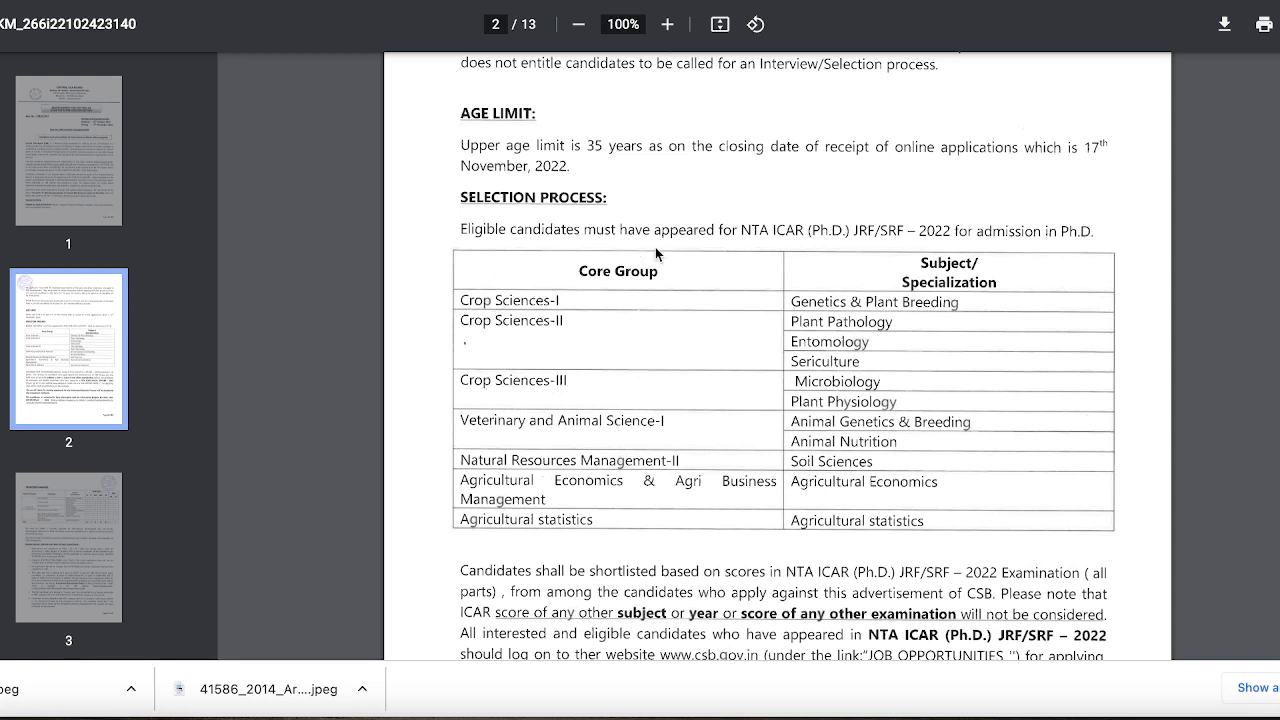
pyautogui.moveTo(862, 248)
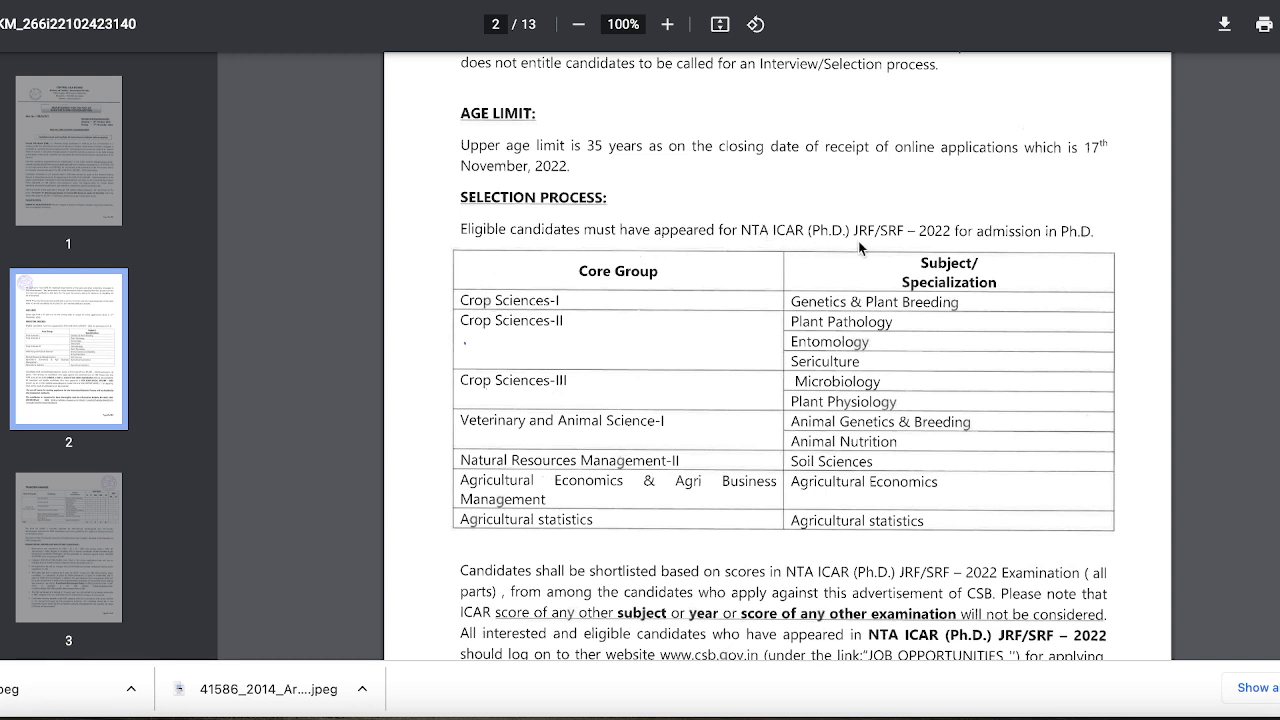
pyautogui.moveTo(1062, 260)
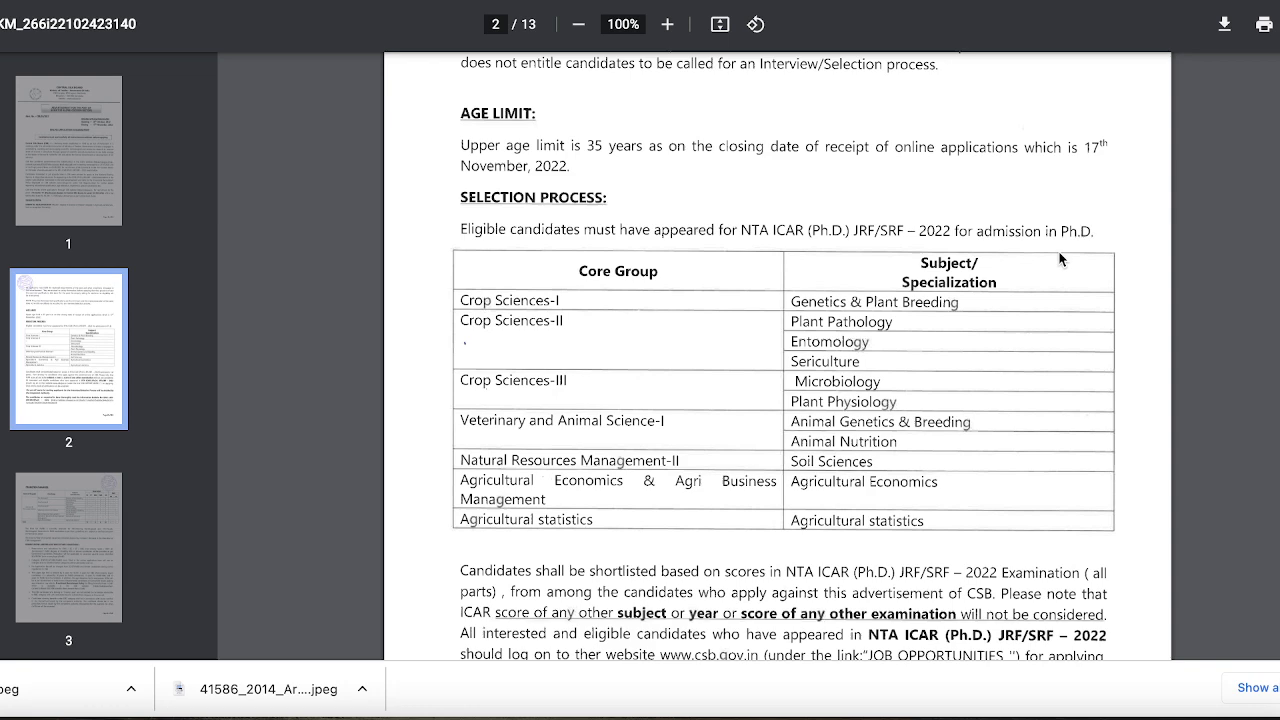
pyautogui.scroll(-3)
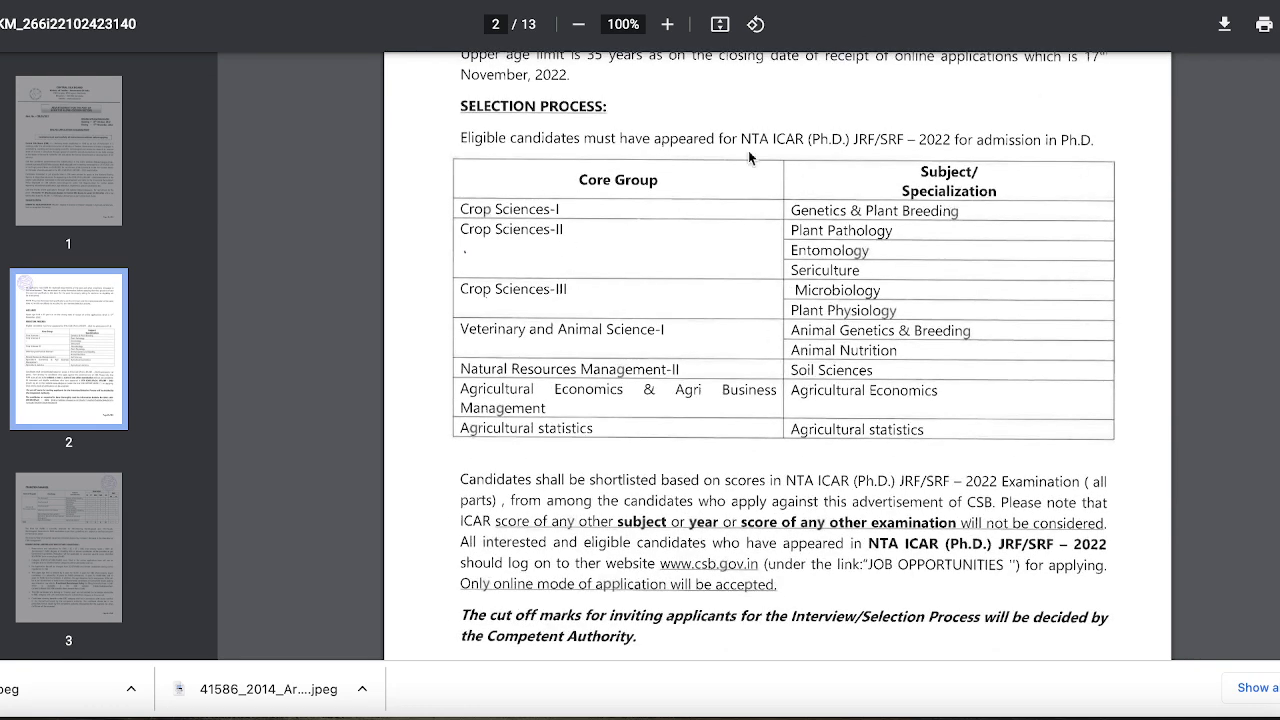
pyautogui.moveTo(619, 567)
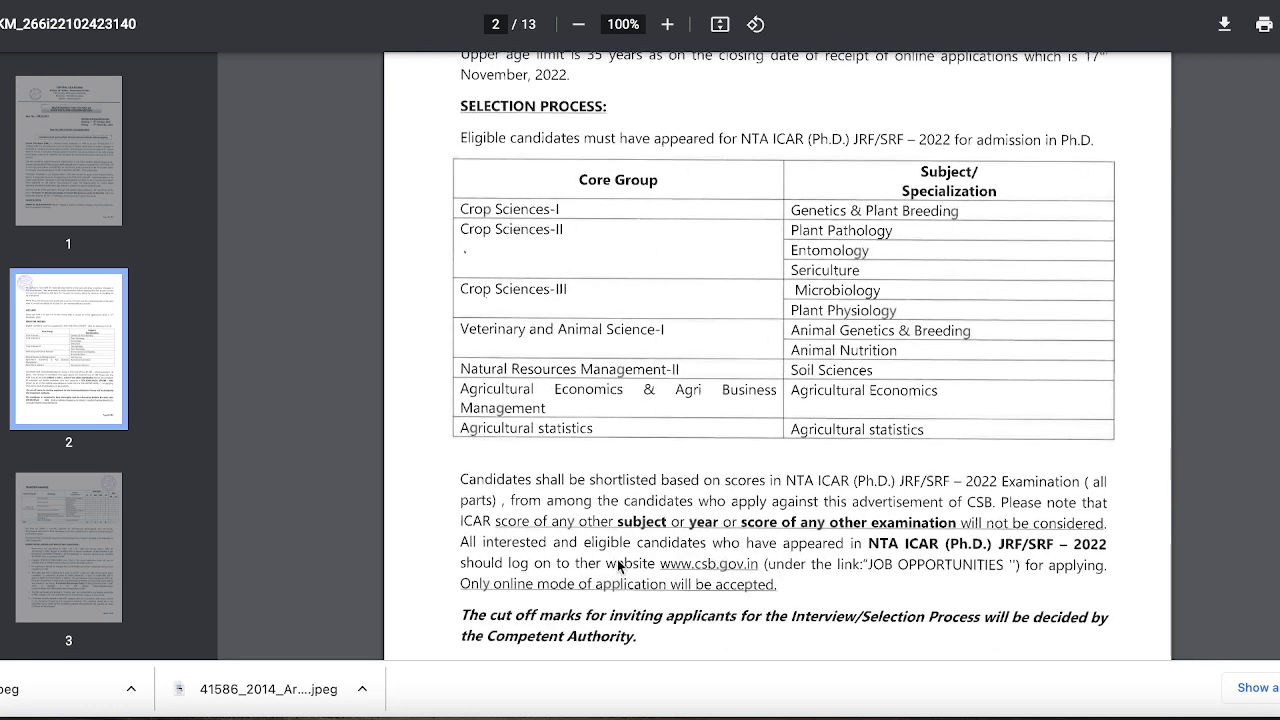
pyautogui.scroll(-3)
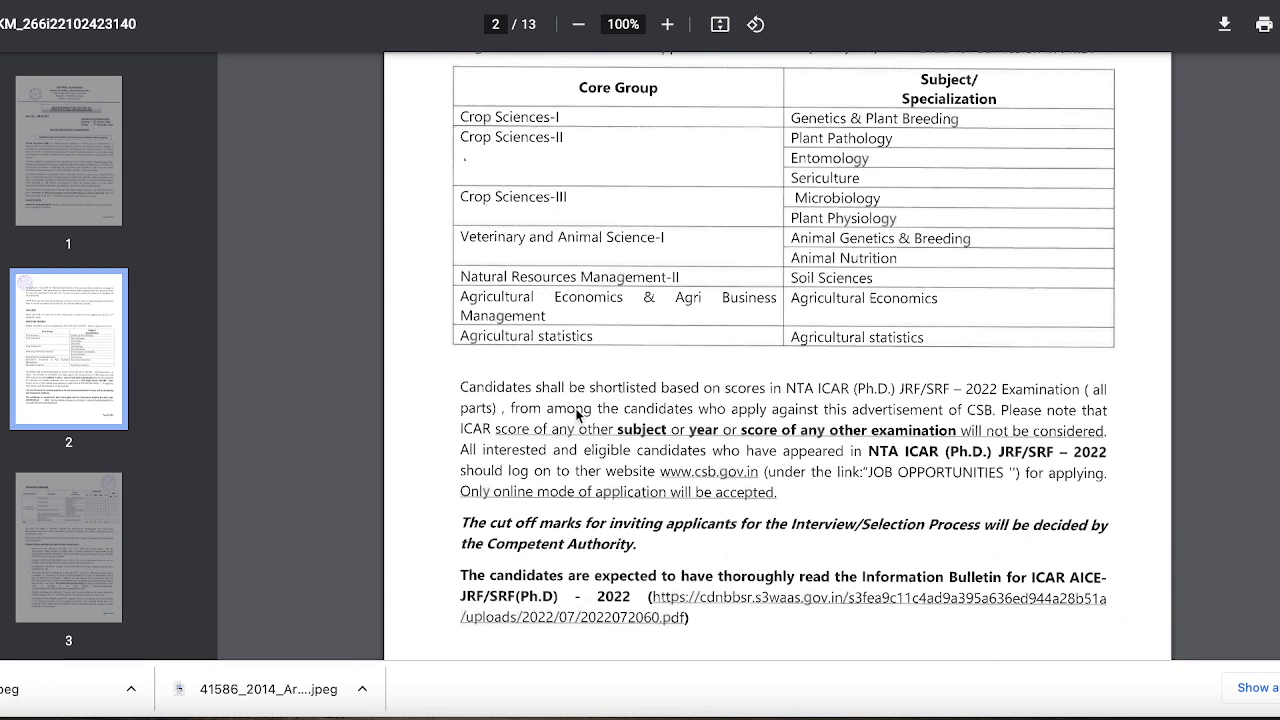
pyautogui.moveTo(807, 385)
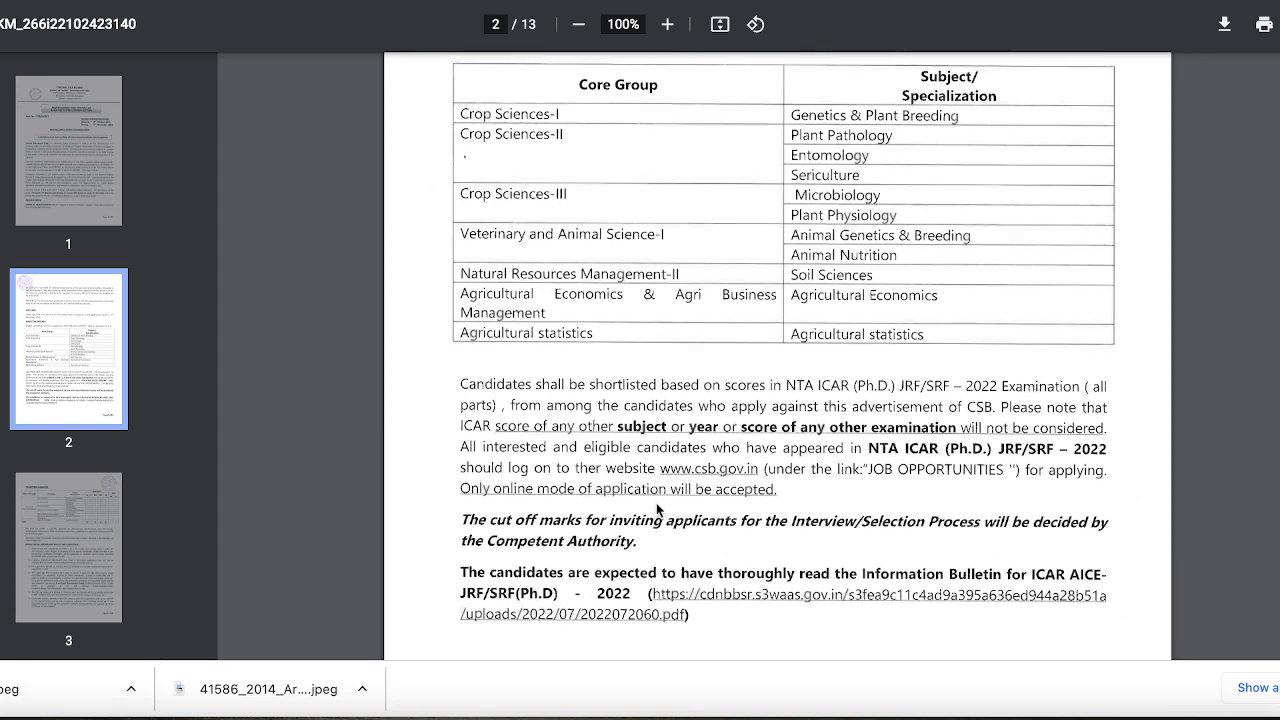
pyautogui.scroll(-3)
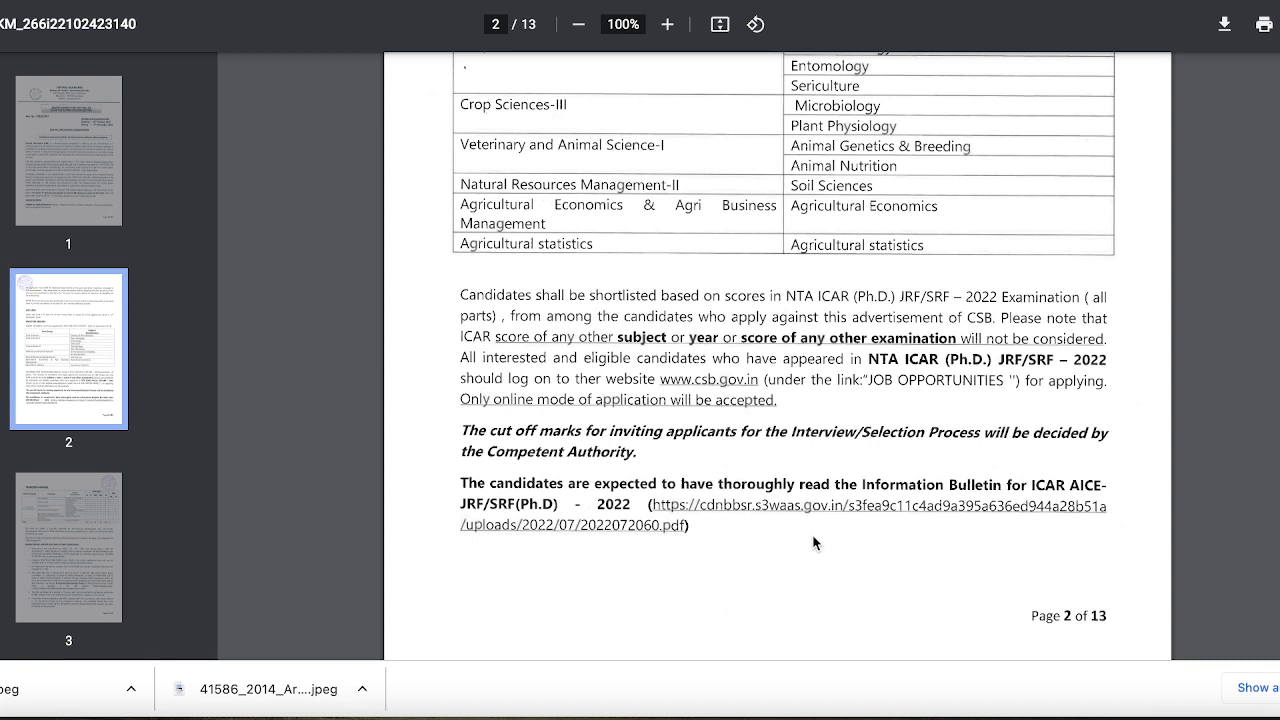
pyautogui.scroll(-3)
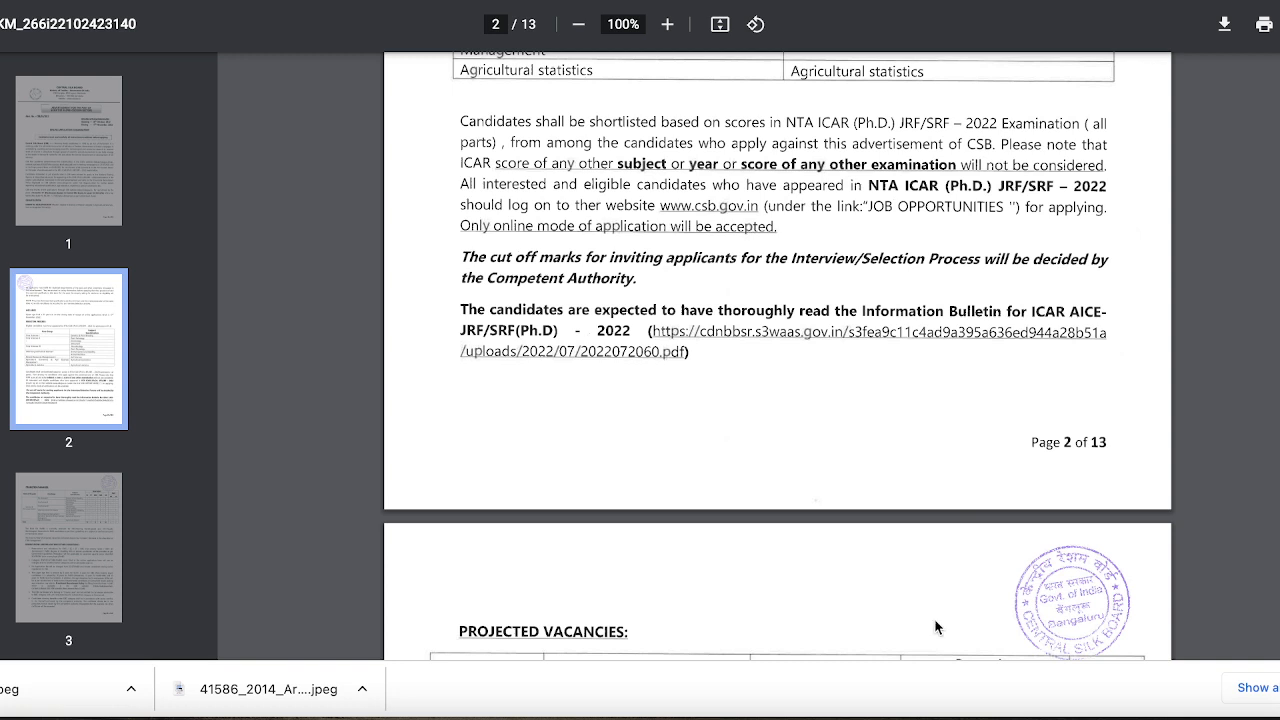
pyautogui.scroll(-3)
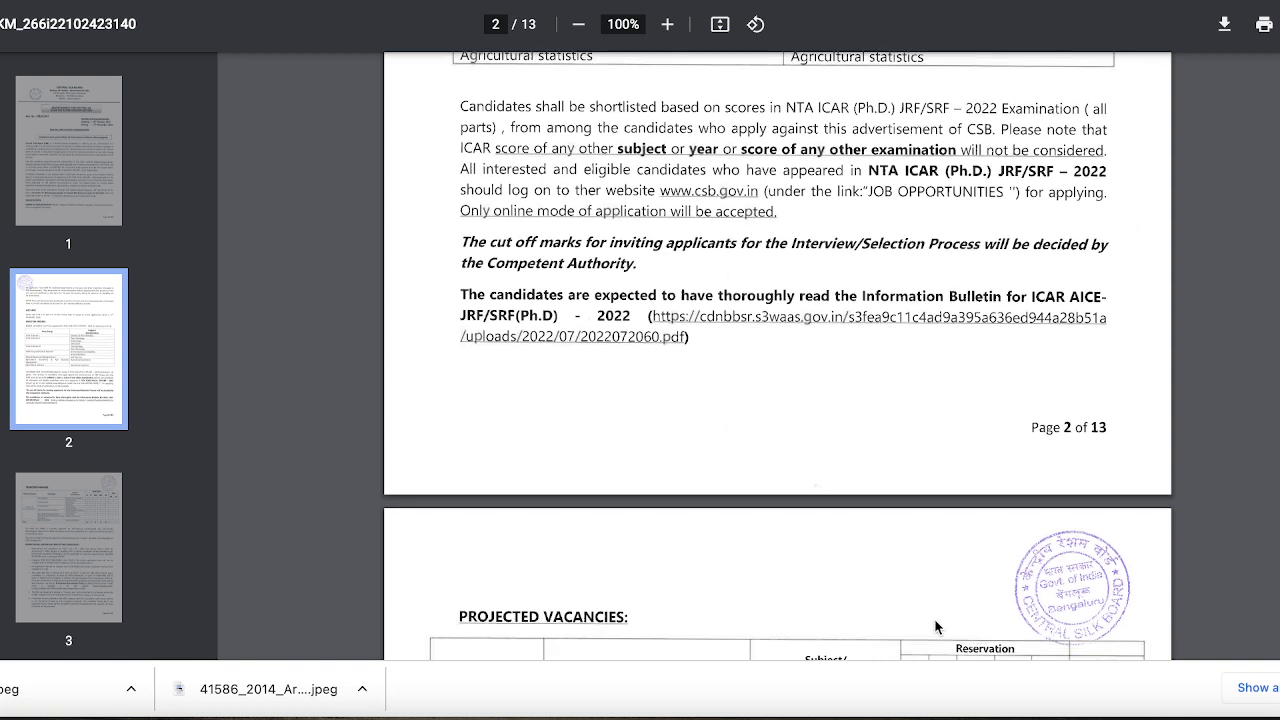
pyautogui.moveTo(1020, 322)
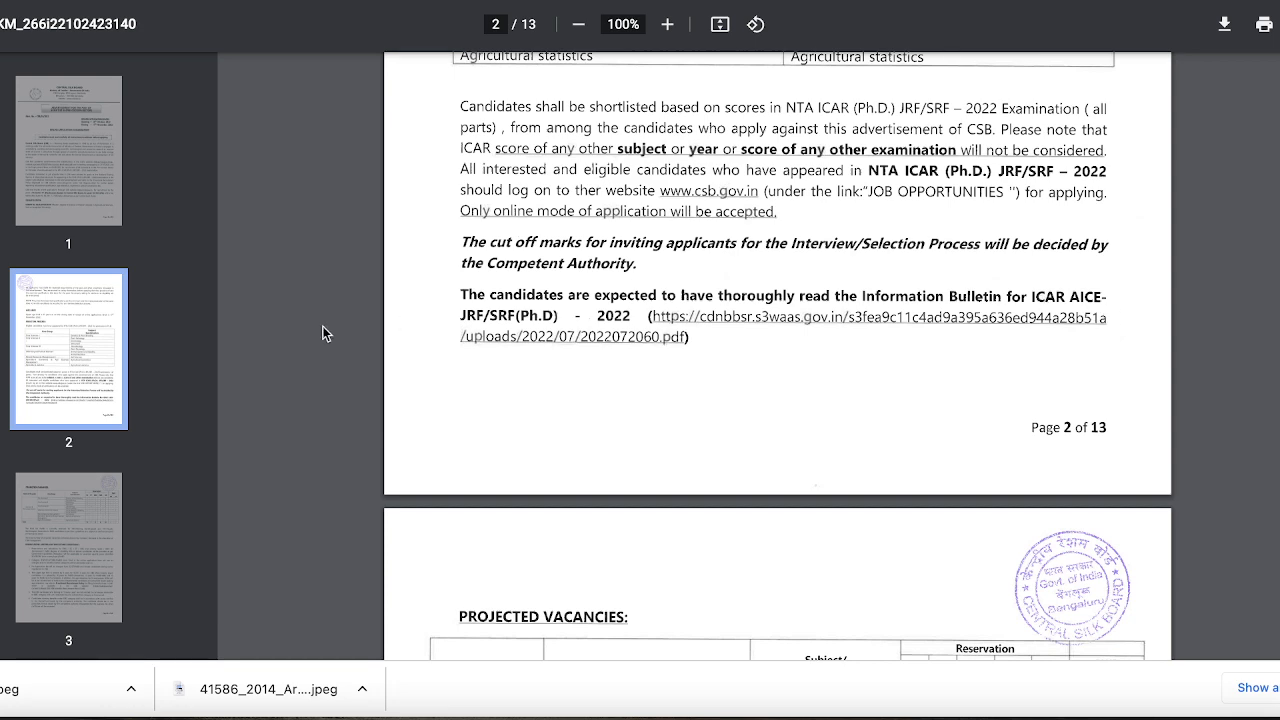
pyautogui.moveTo(727, 377)
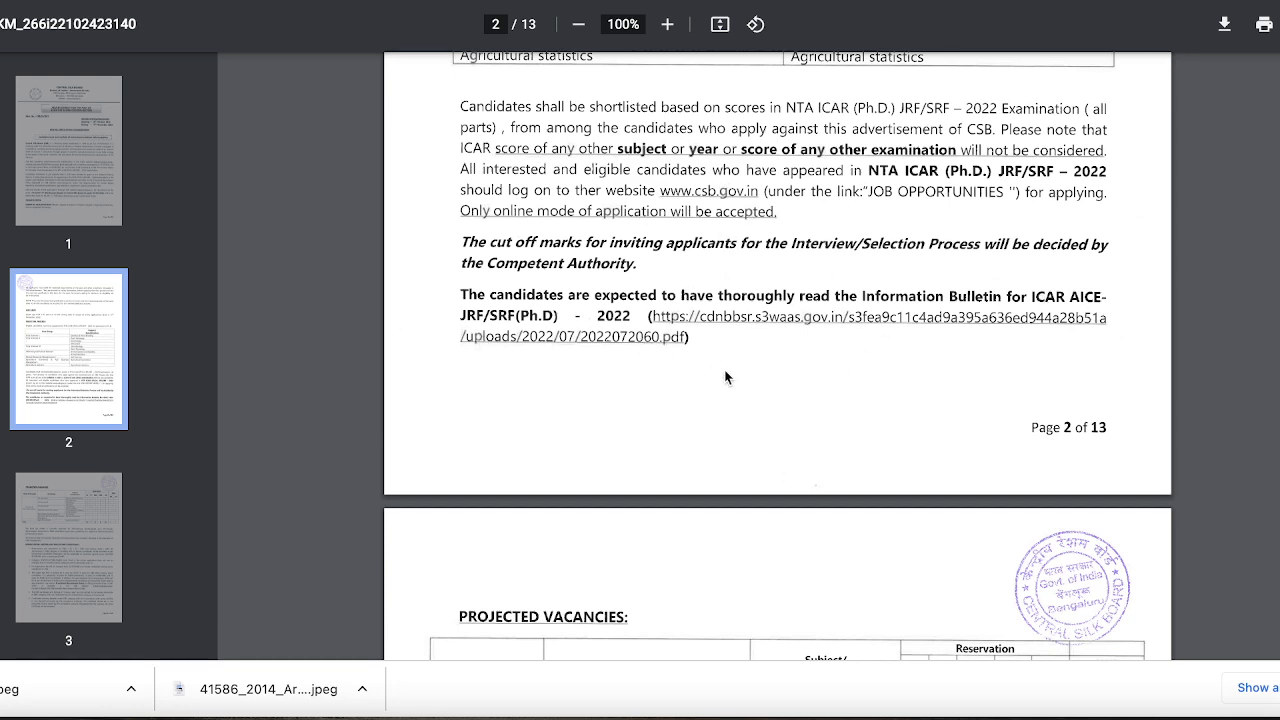
pyautogui.scroll(-3)
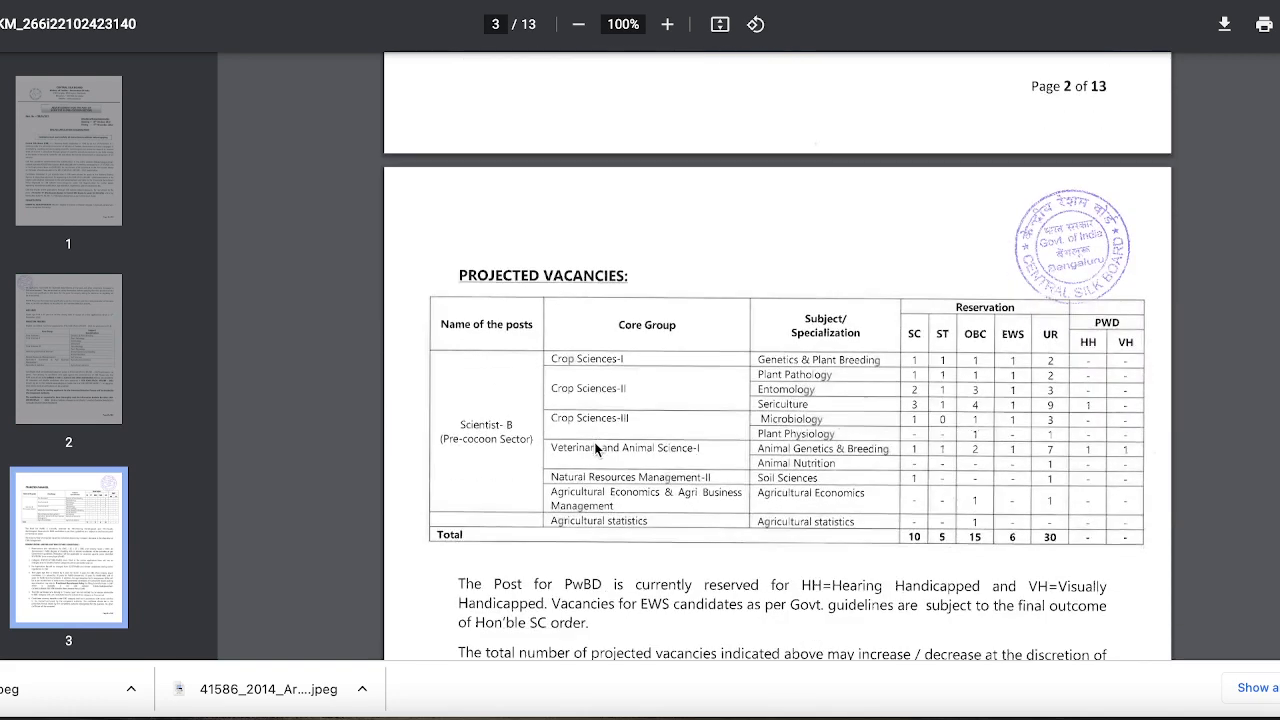
pyautogui.scroll(-3)
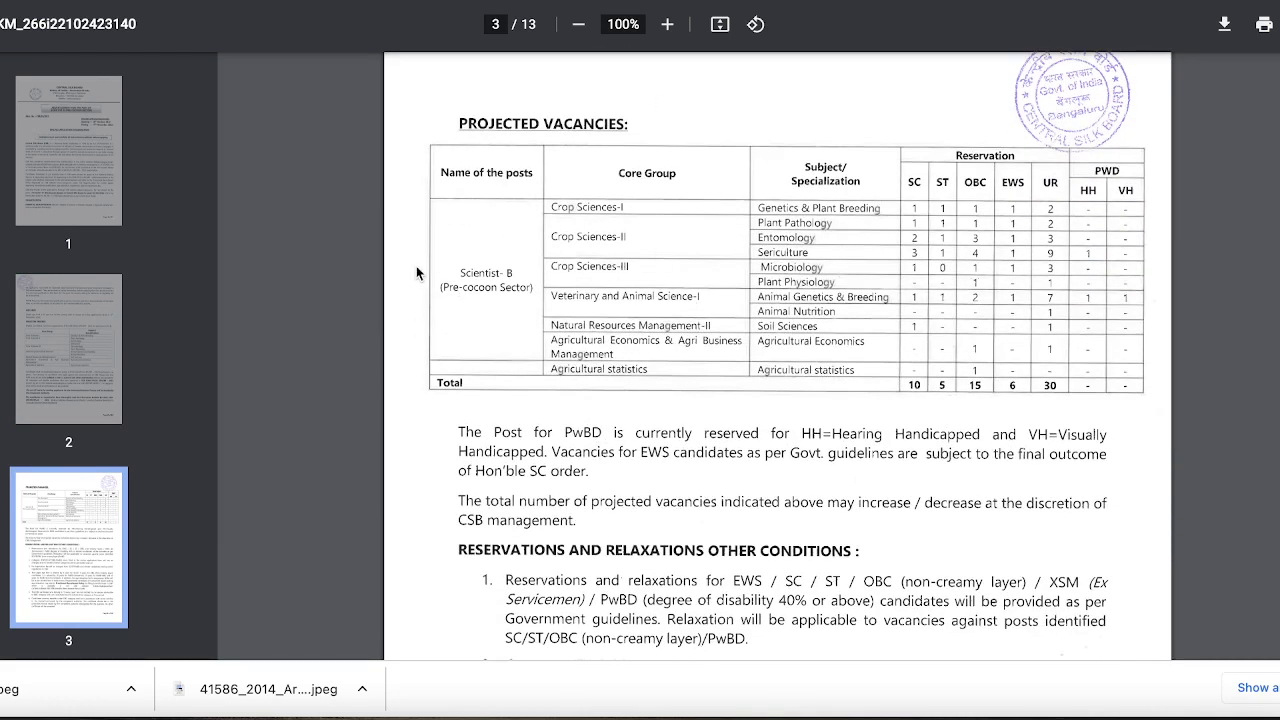
pyautogui.moveTo(915, 183)
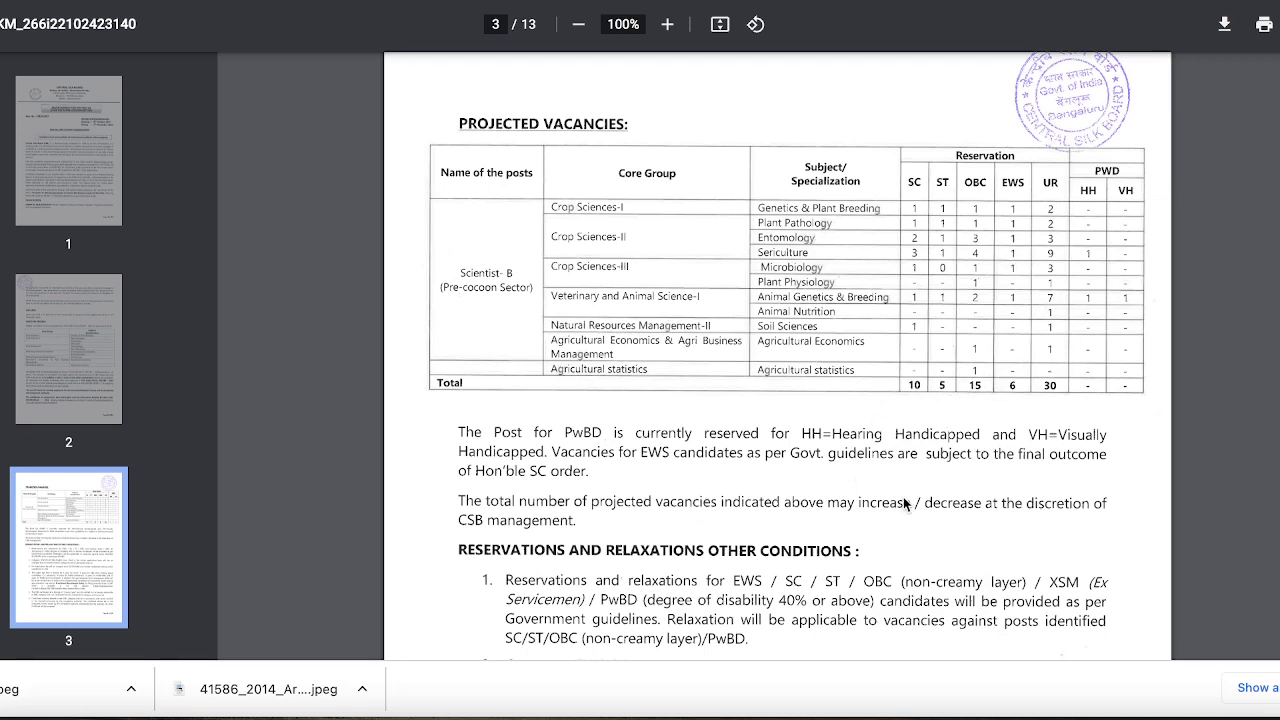
pyautogui.scroll(-3)
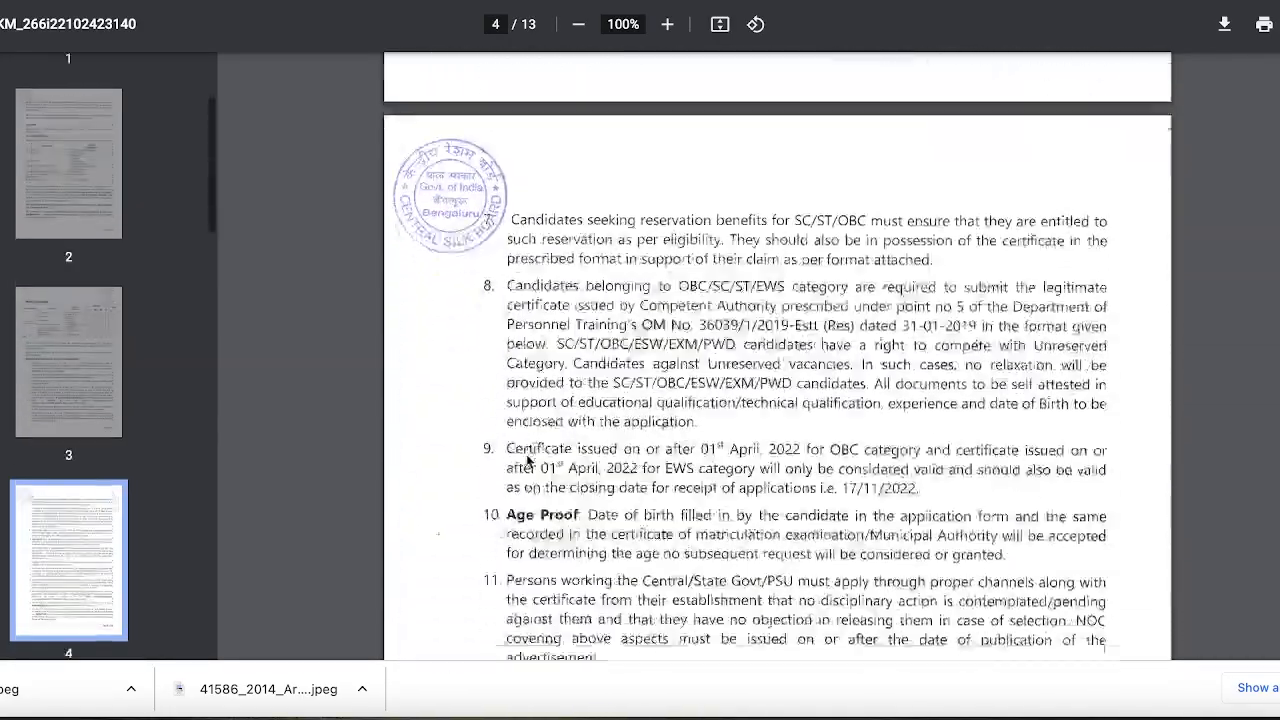
pyautogui.scroll(-3)
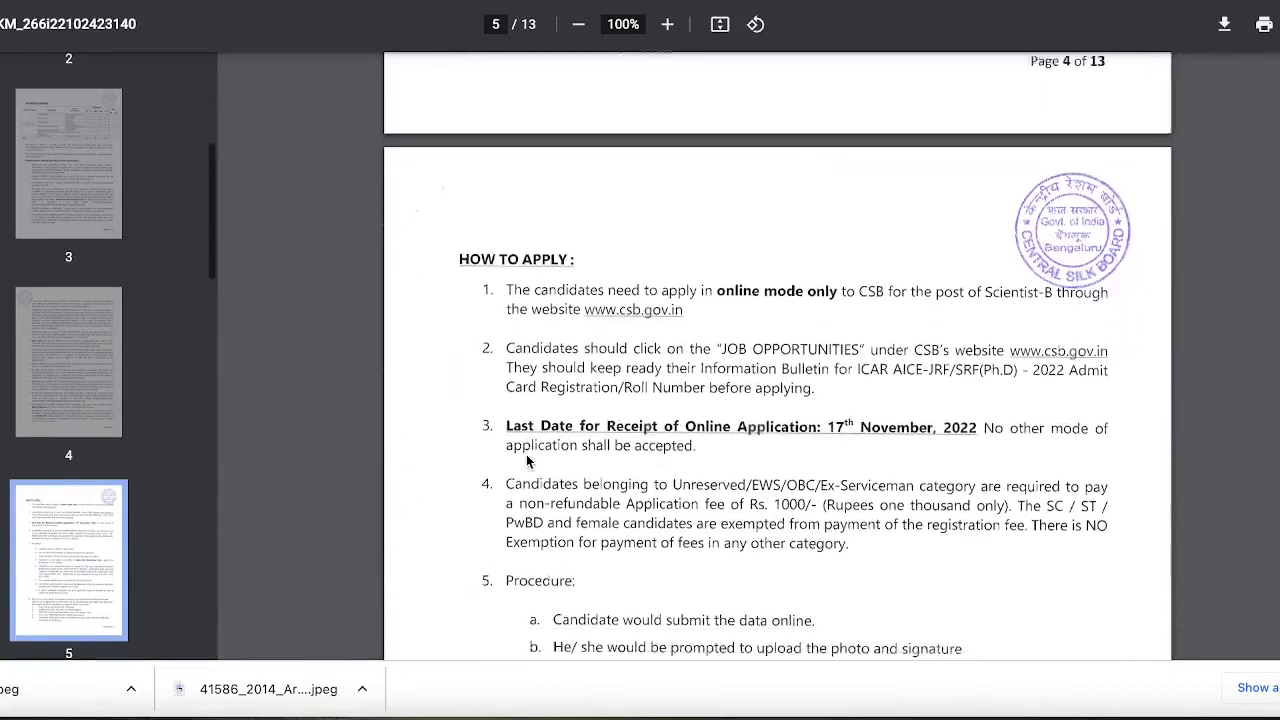
pyautogui.scroll(-3)
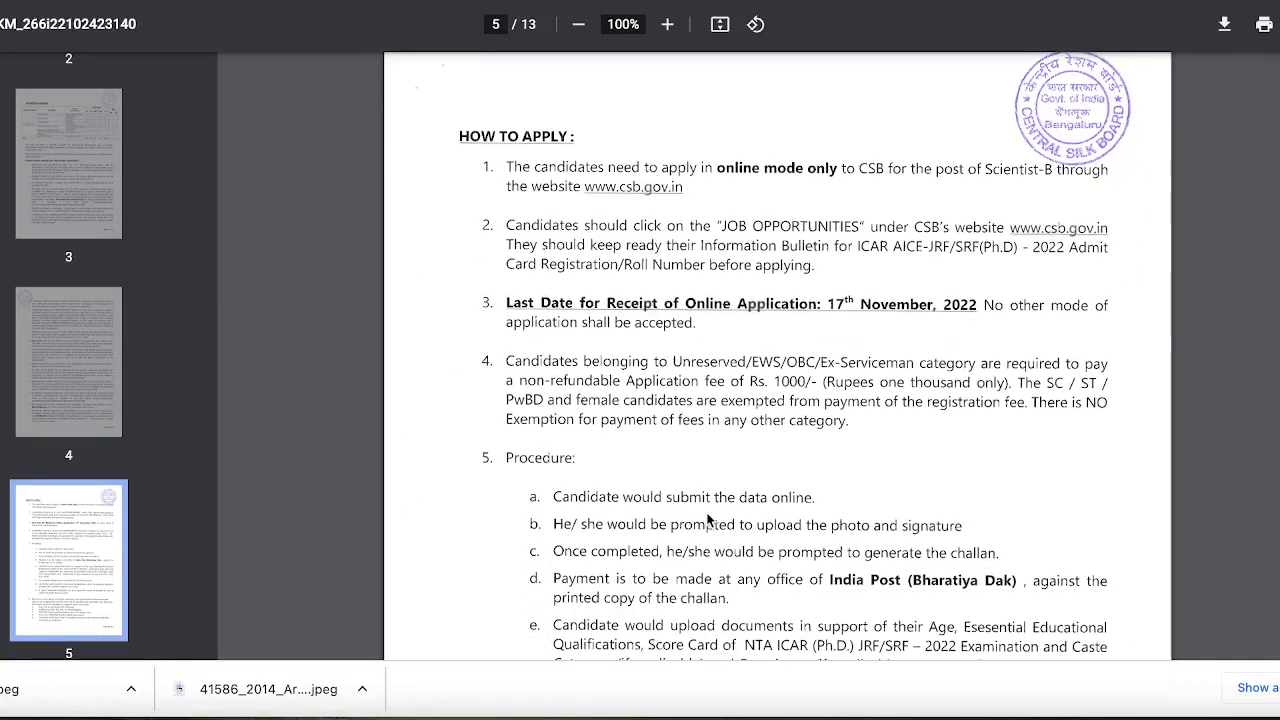
pyautogui.scroll(-3)
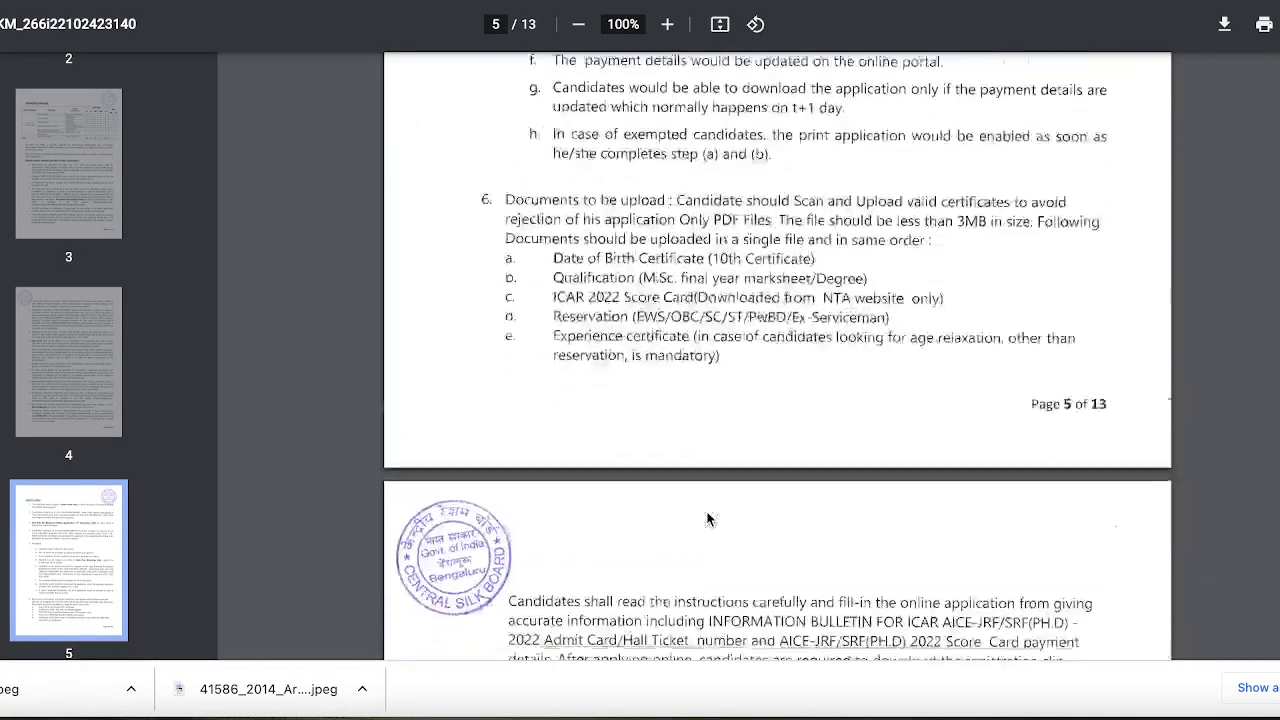
pyautogui.scroll(-3)
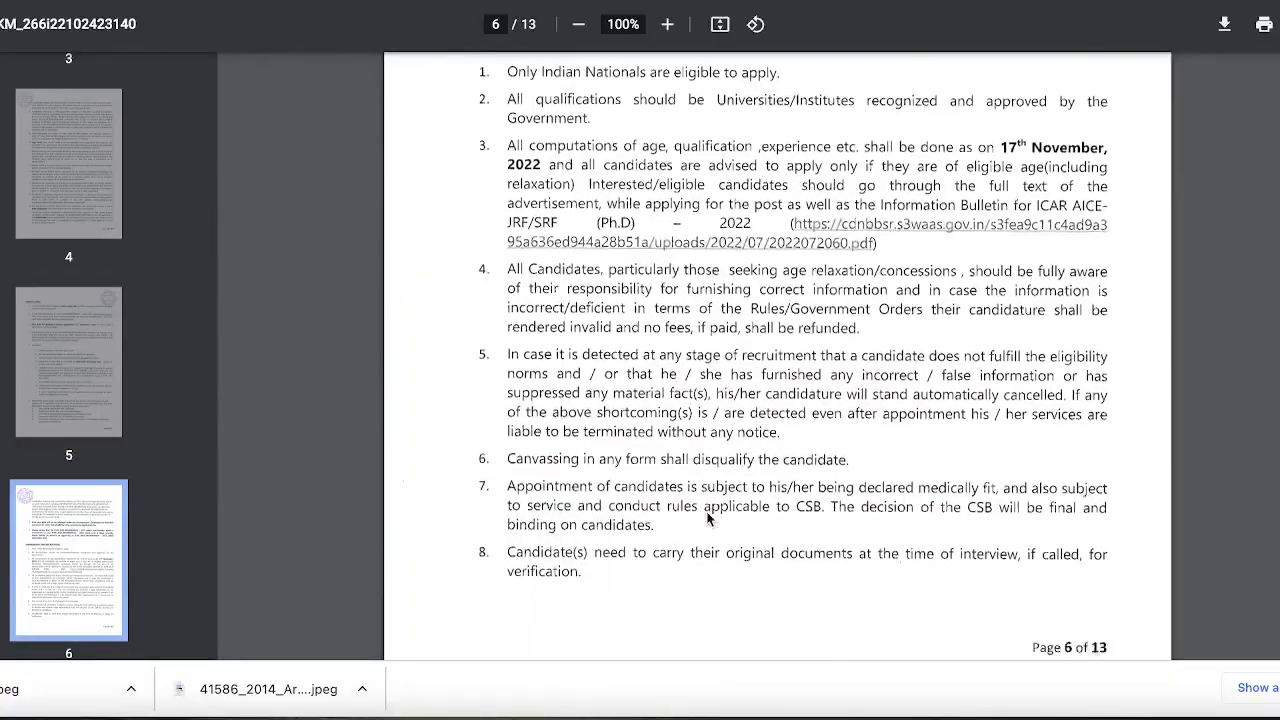
pyautogui.scroll(-3)
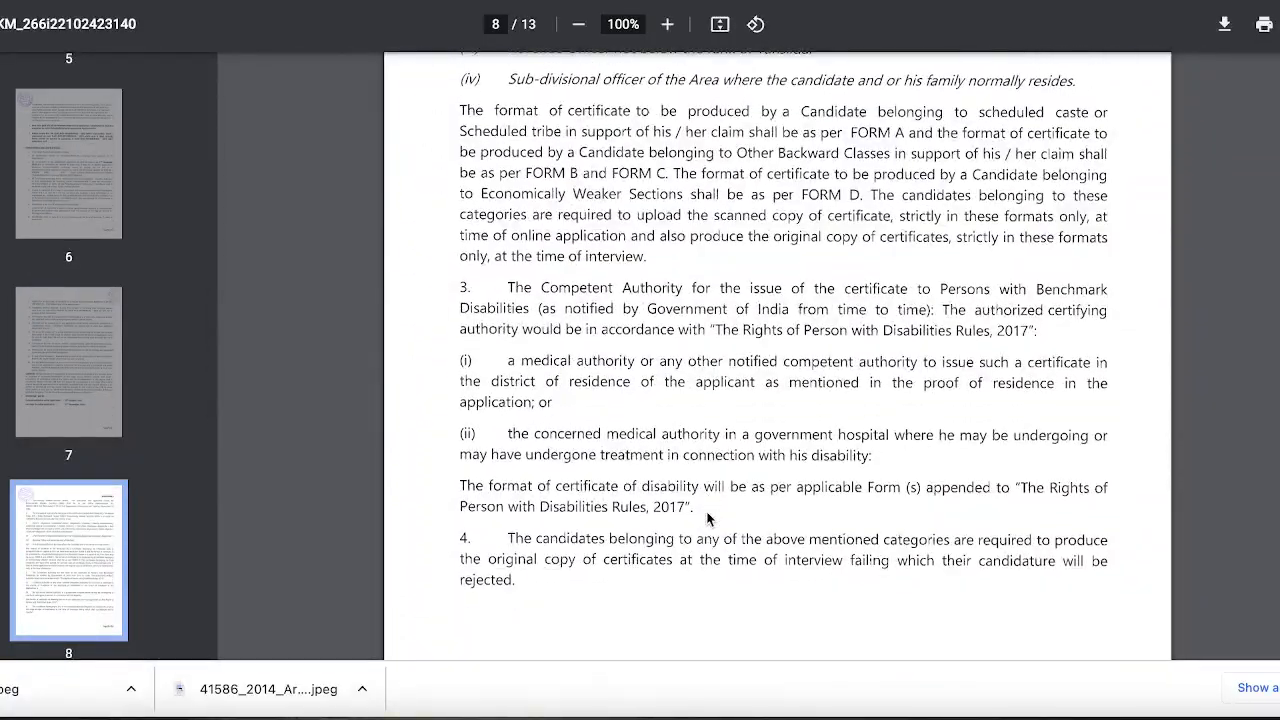
pyautogui.scroll(-3)
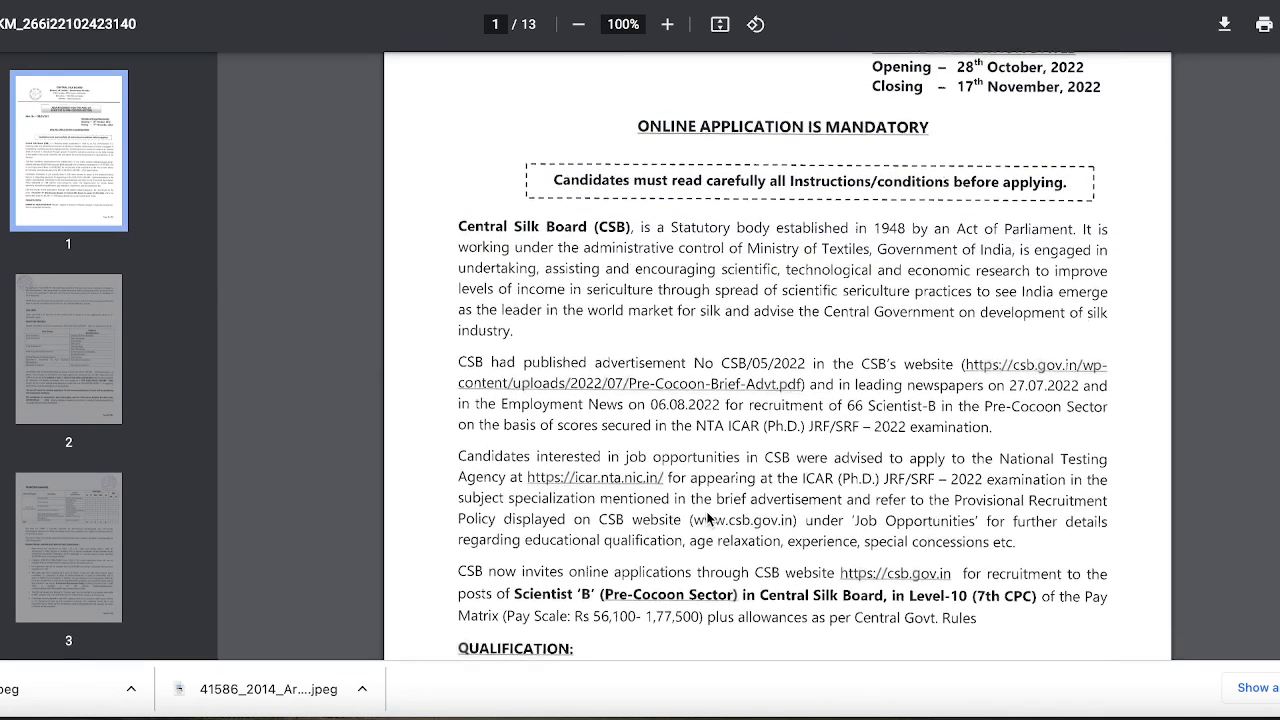
pyautogui.scroll(-3)
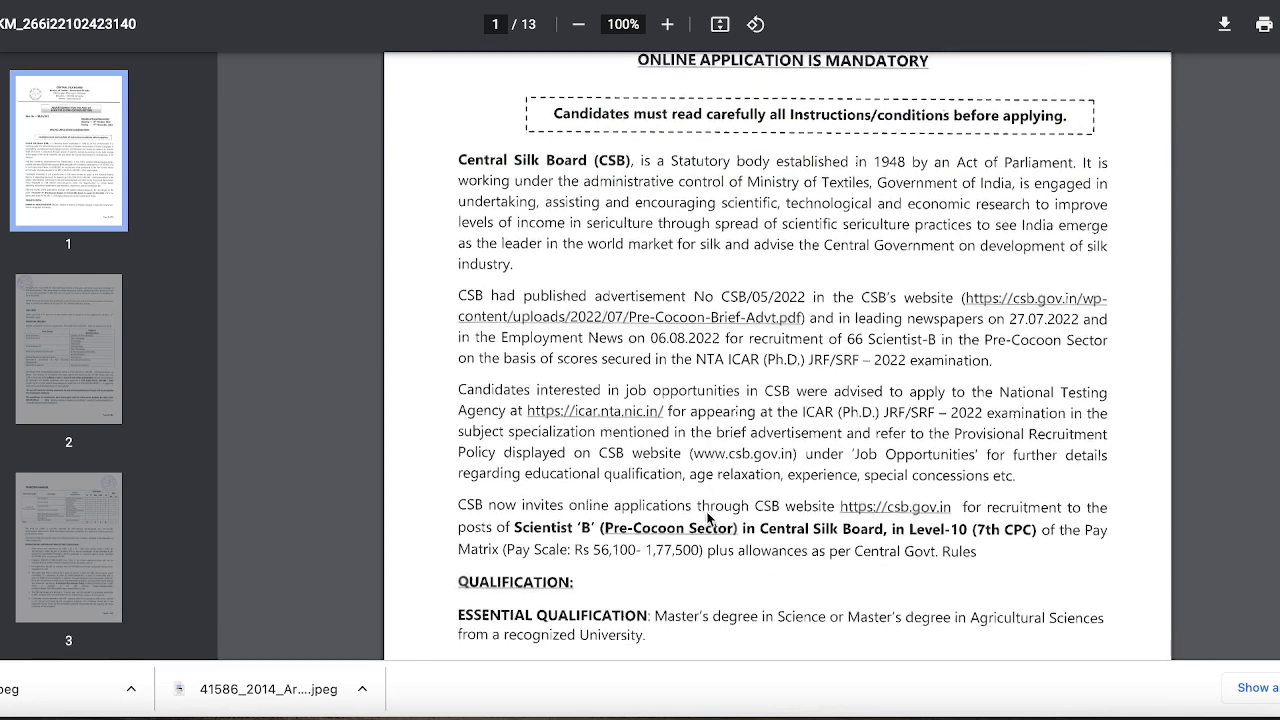